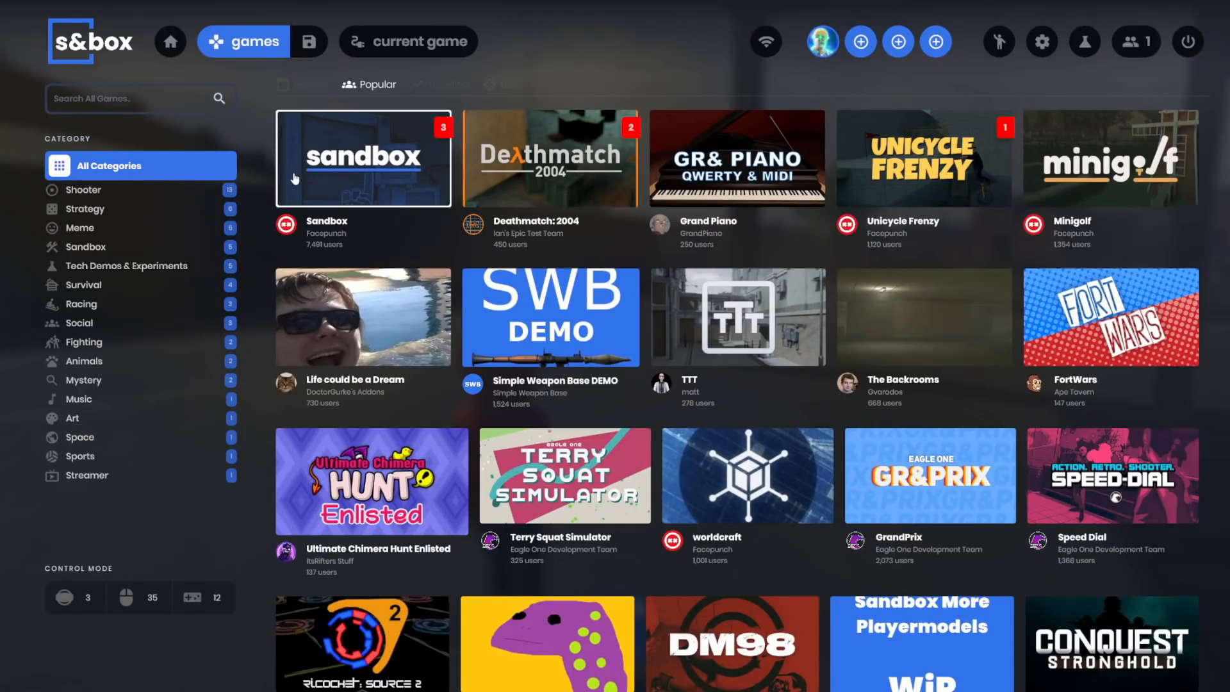
- Browse the Sandbox game's maps and active servers, then return home
click(361, 157)
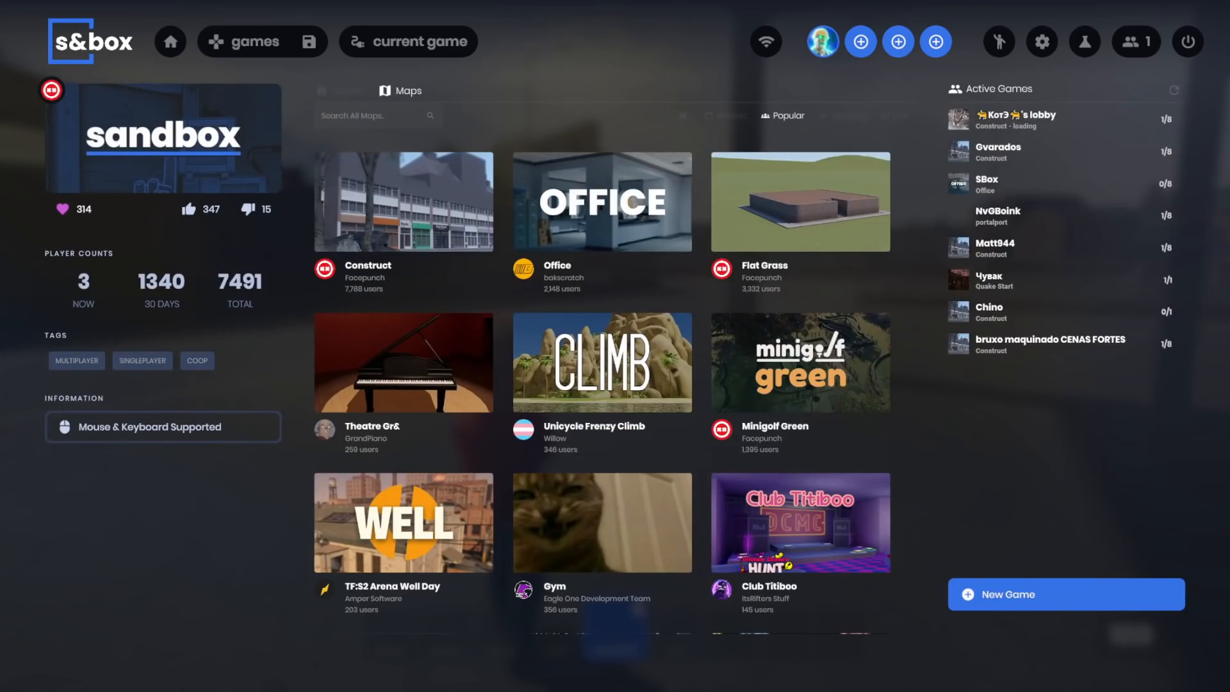
mouse_move(1065, 247)
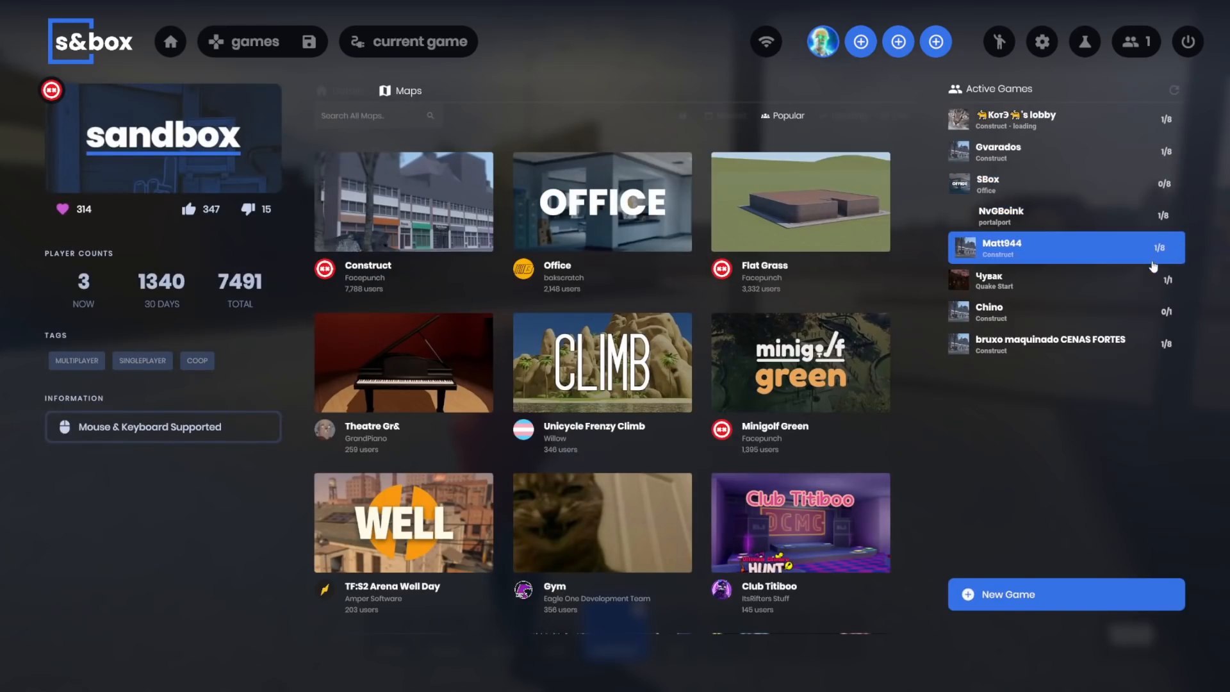
mouse_move(1065, 214)
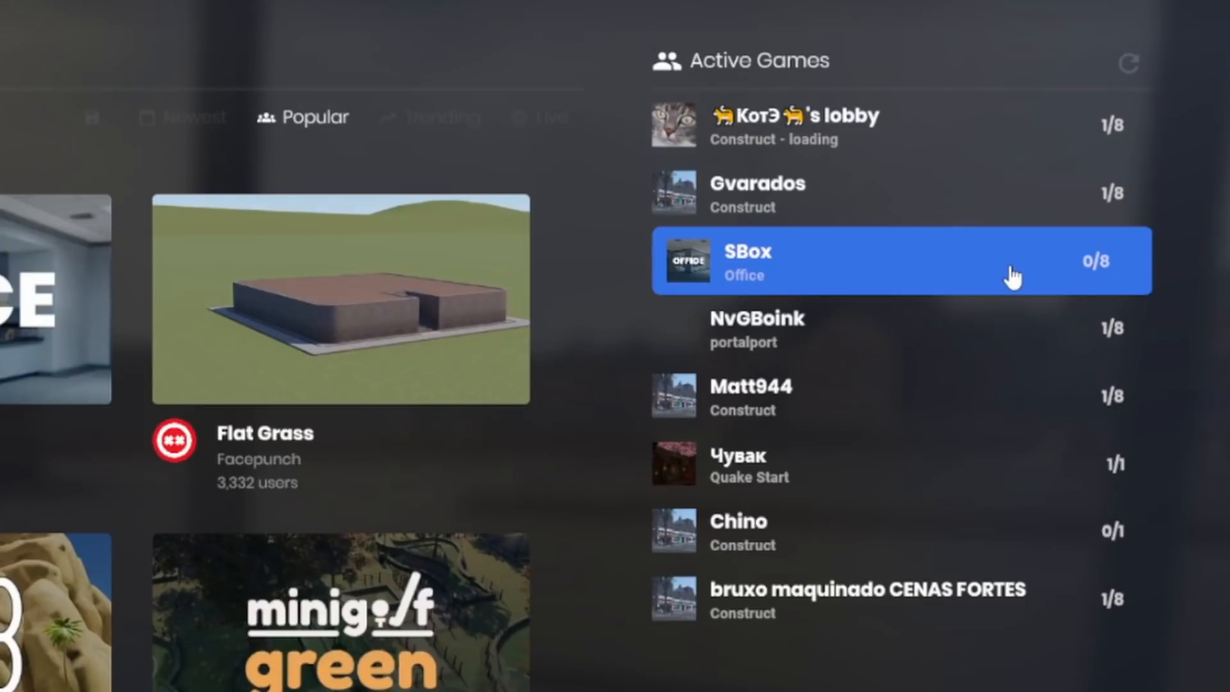
mouse_move(828, 335)
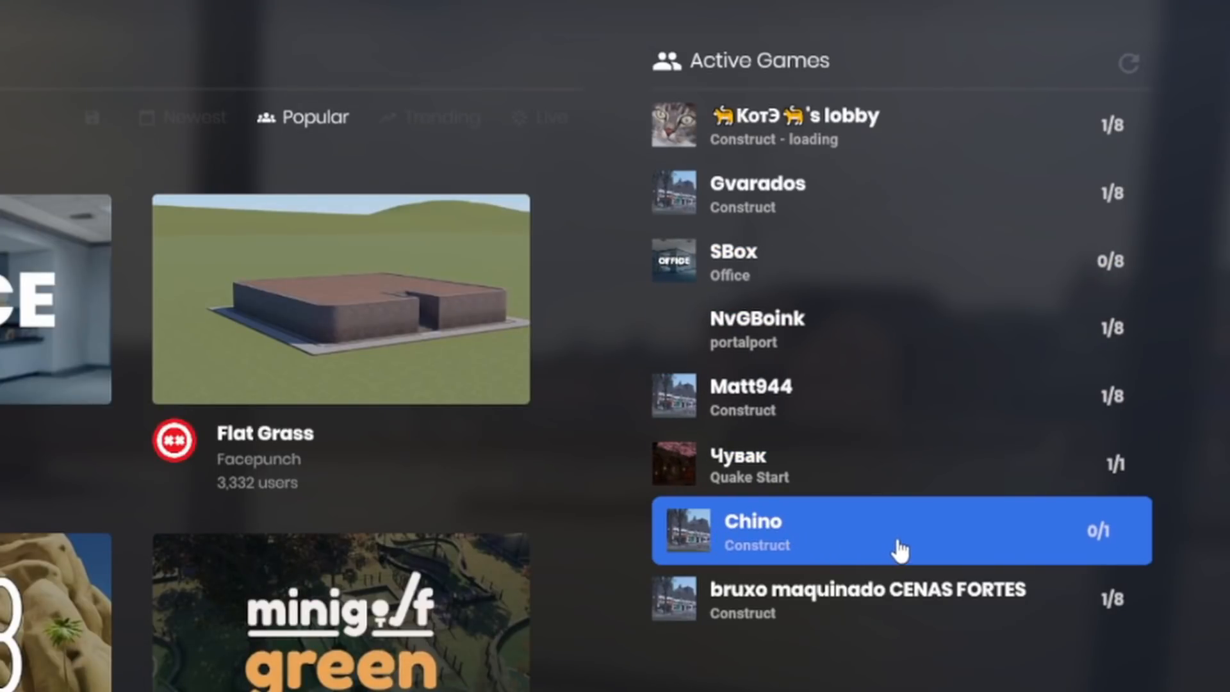
mouse_move(1107, 278)
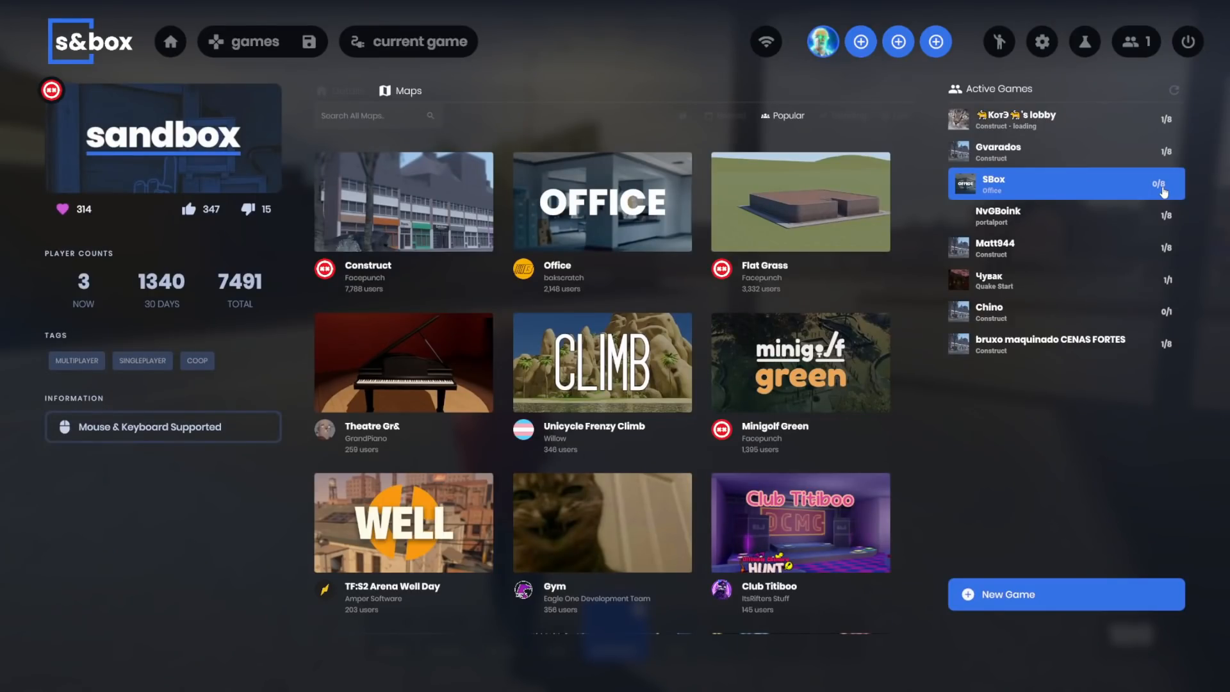
click(170, 41)
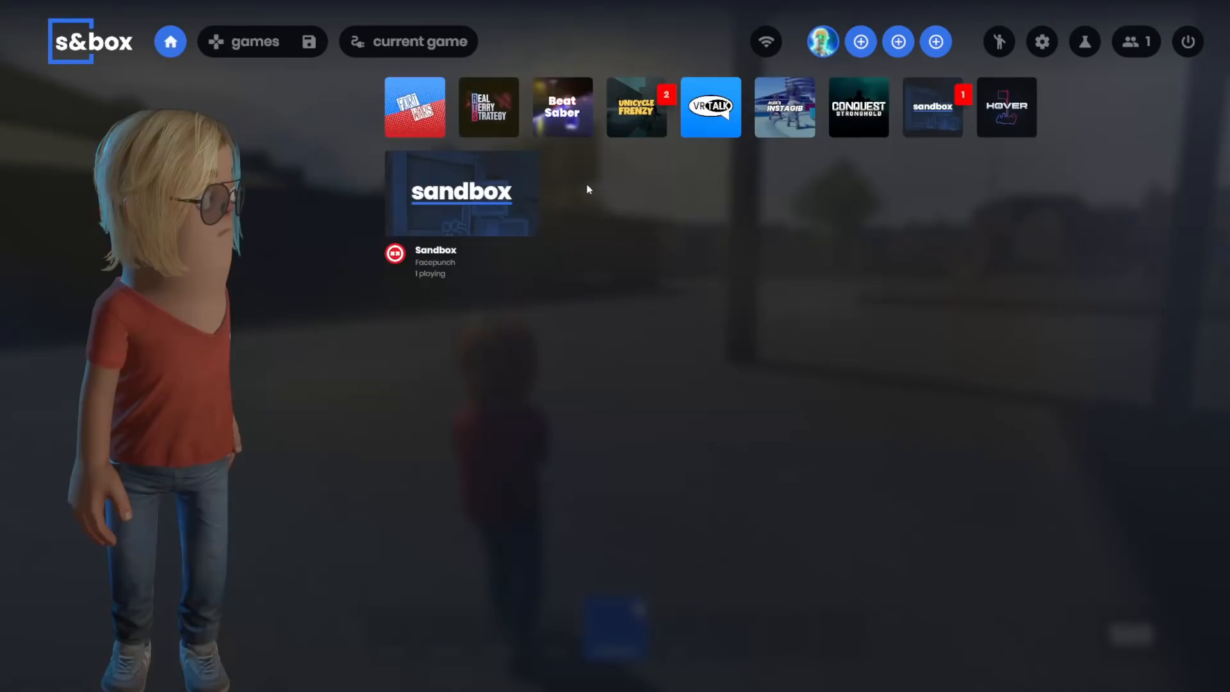
- Search the games list for 'dm98' and launch DM98
click(253, 41)
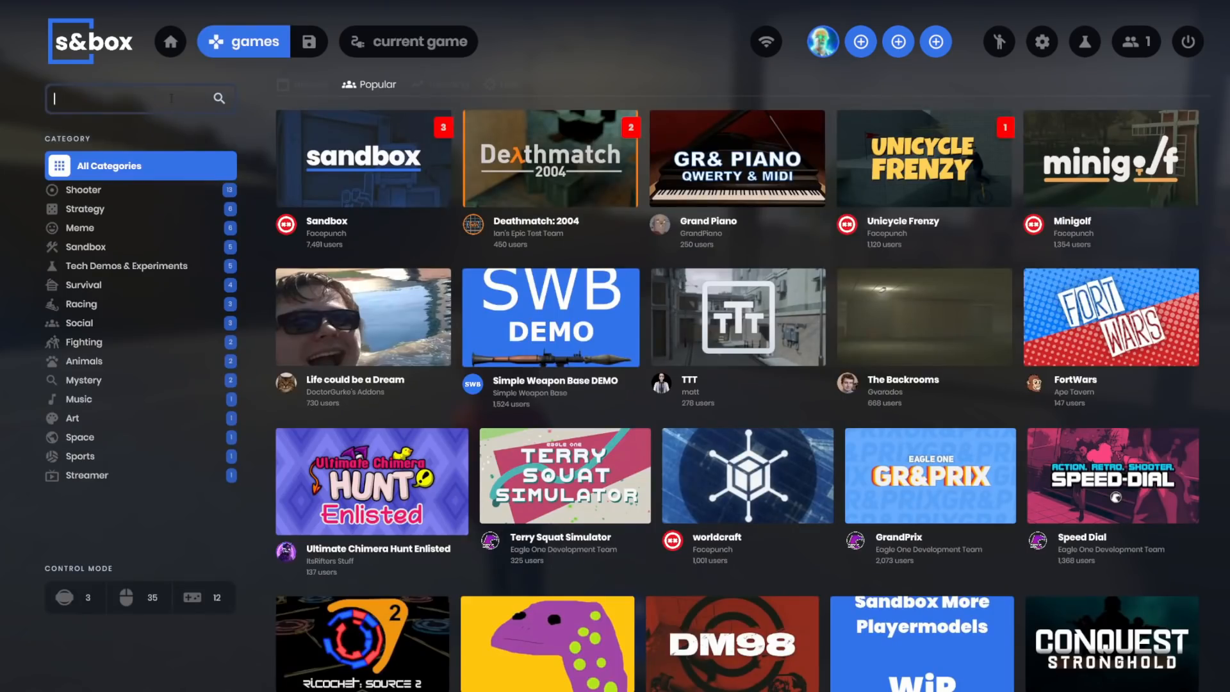
text(dm98)
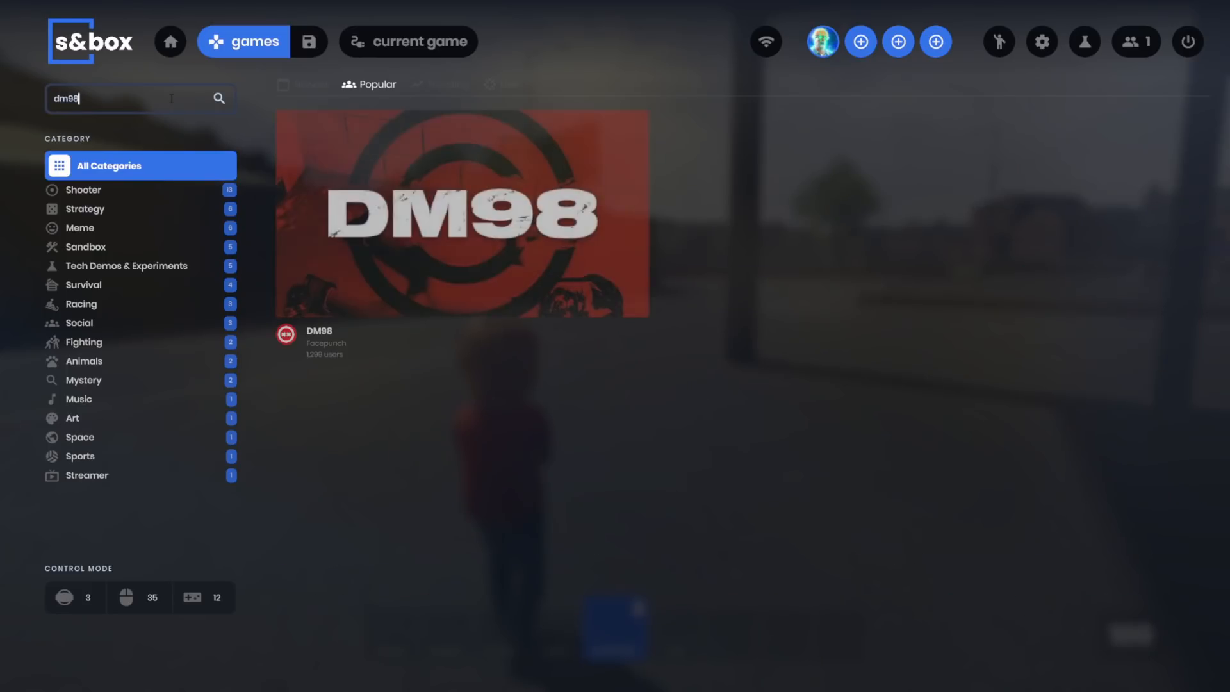
click(463, 214)
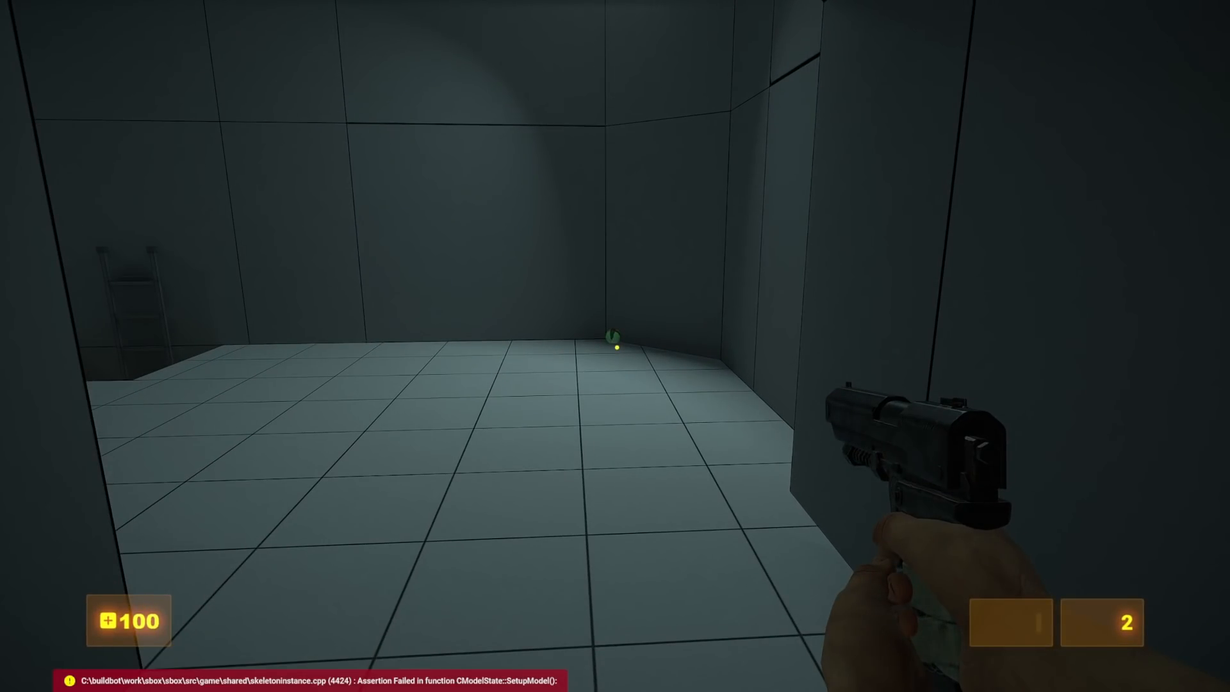
- Fire the pistol's cyan laser at the test crate in the DM98 room
click(615, 345)
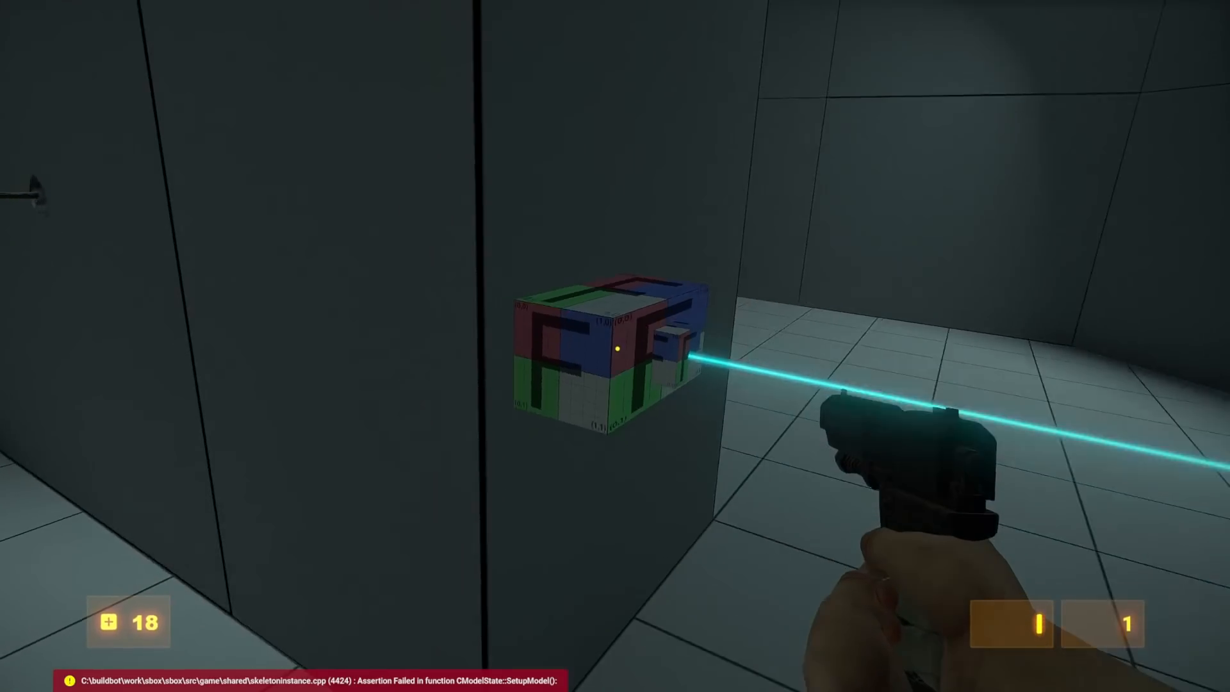
mouse_move(615, 346)
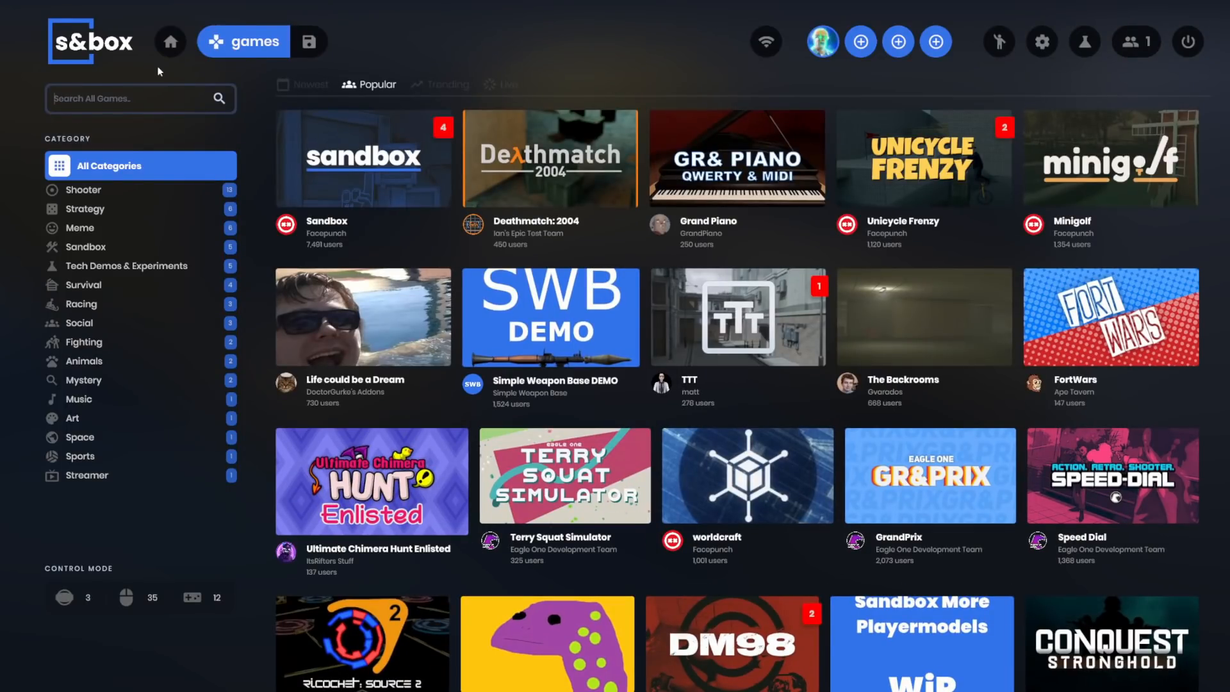
- Start a new Backrooms lobby and open its addon settings with gvar.backrooms
click(924, 317)
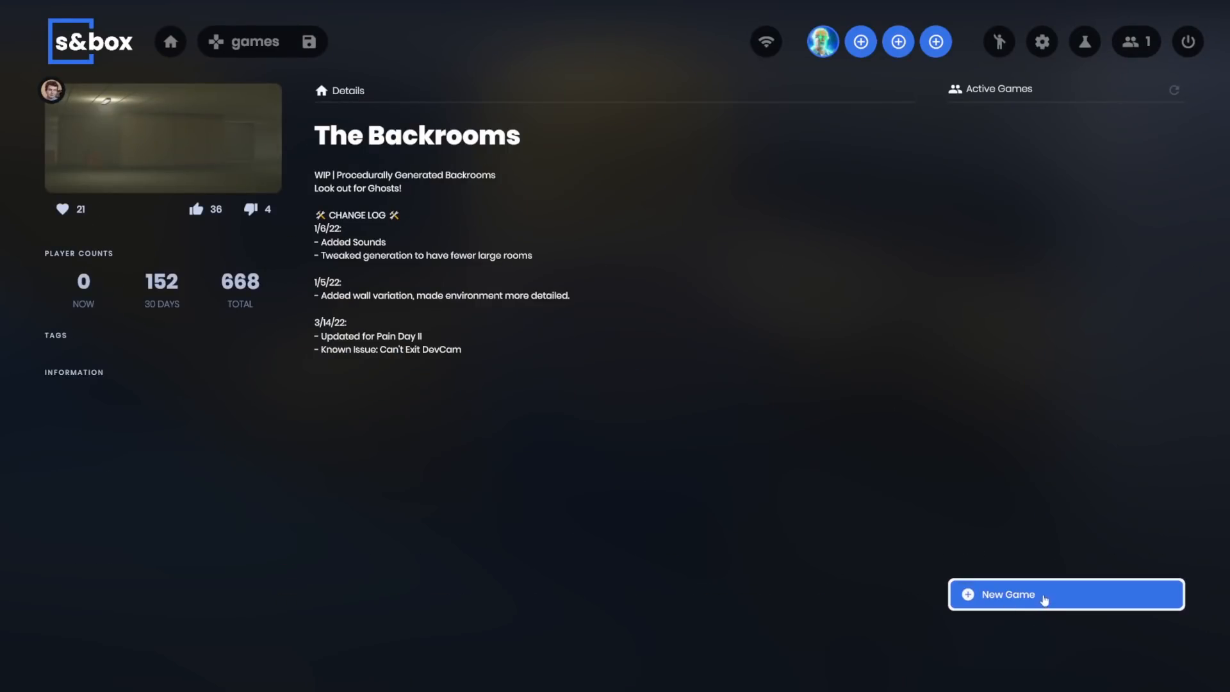
click(1065, 594)
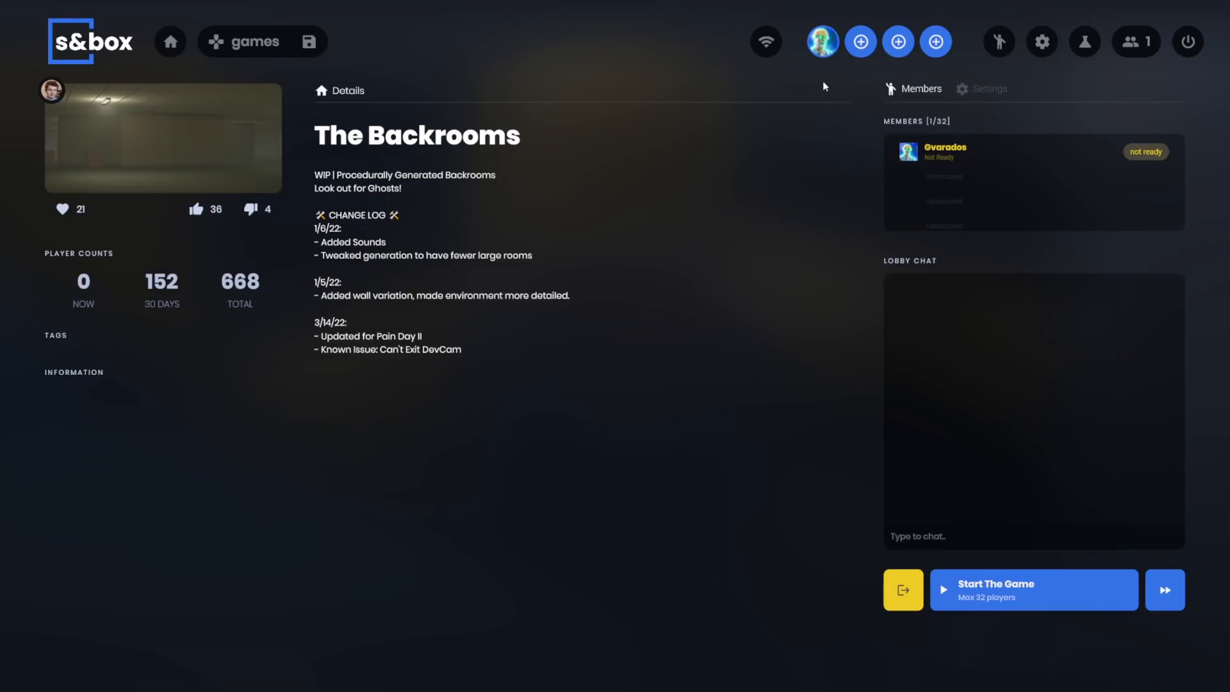
mouse_move(820, 81)
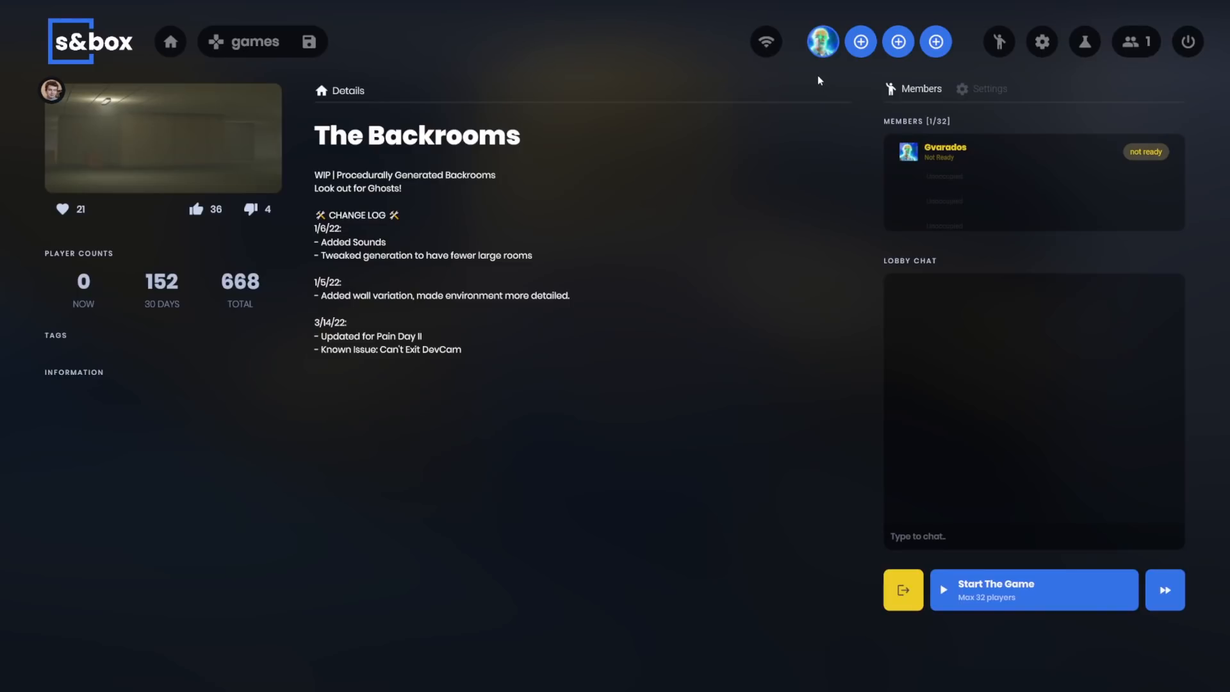
mouse_move(642, 188)
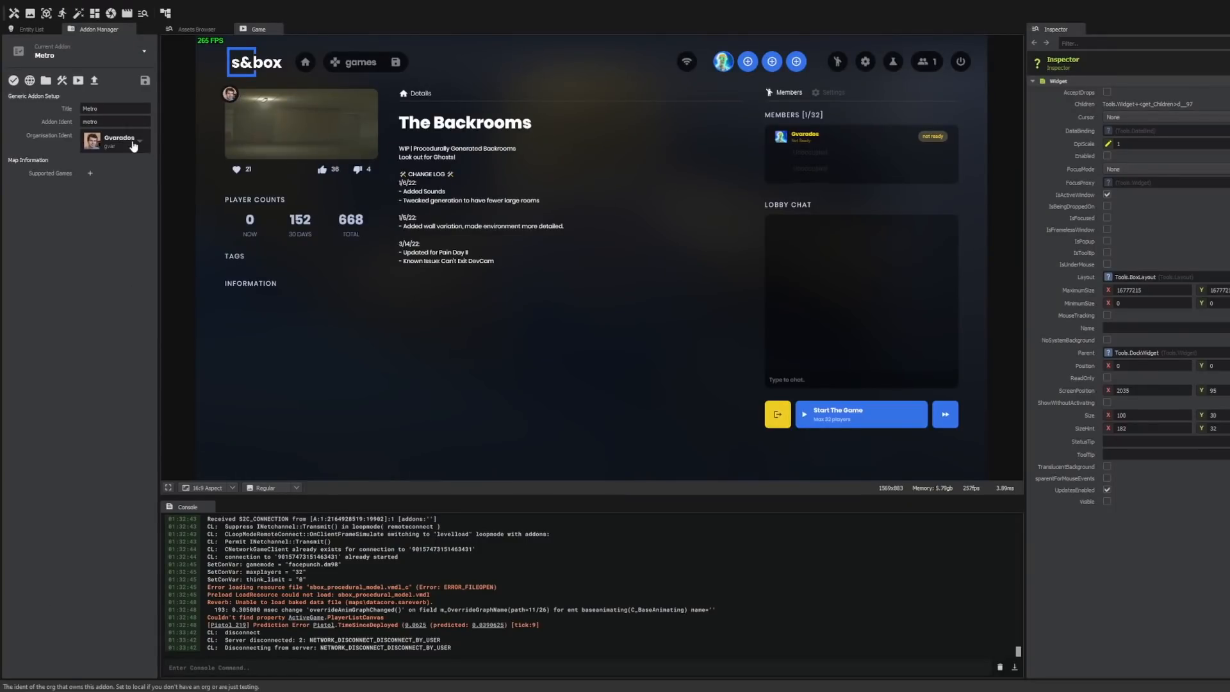
mouse_move(160, 200)
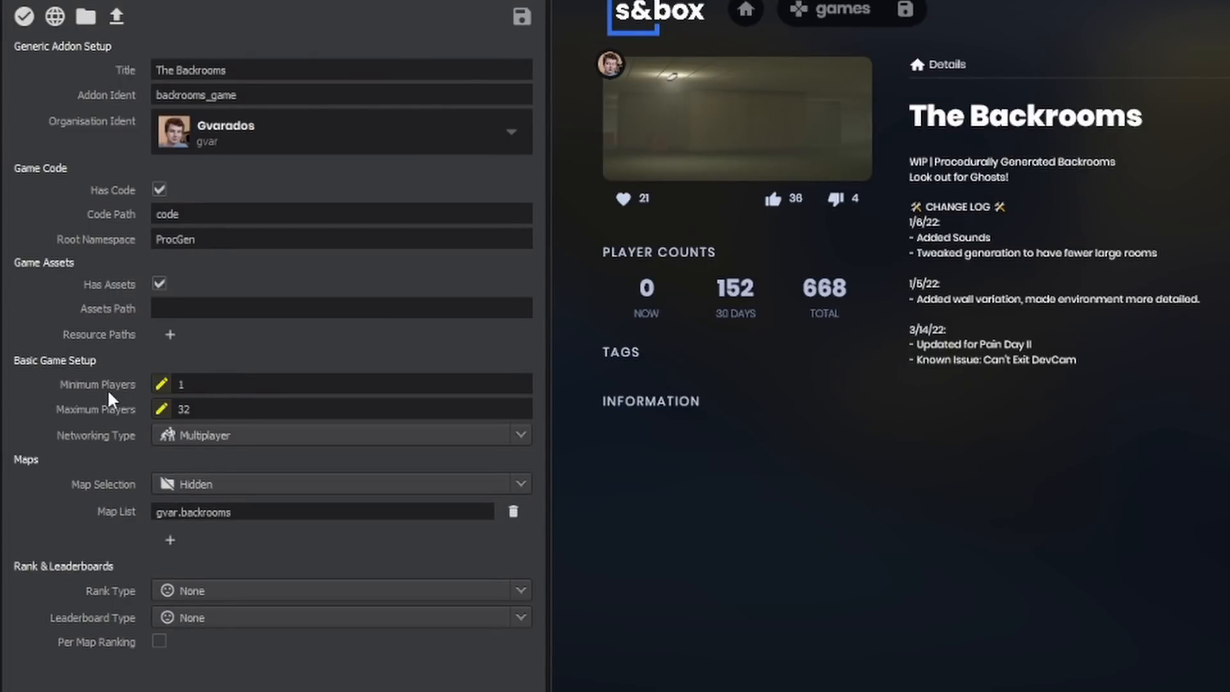
click(342, 435)
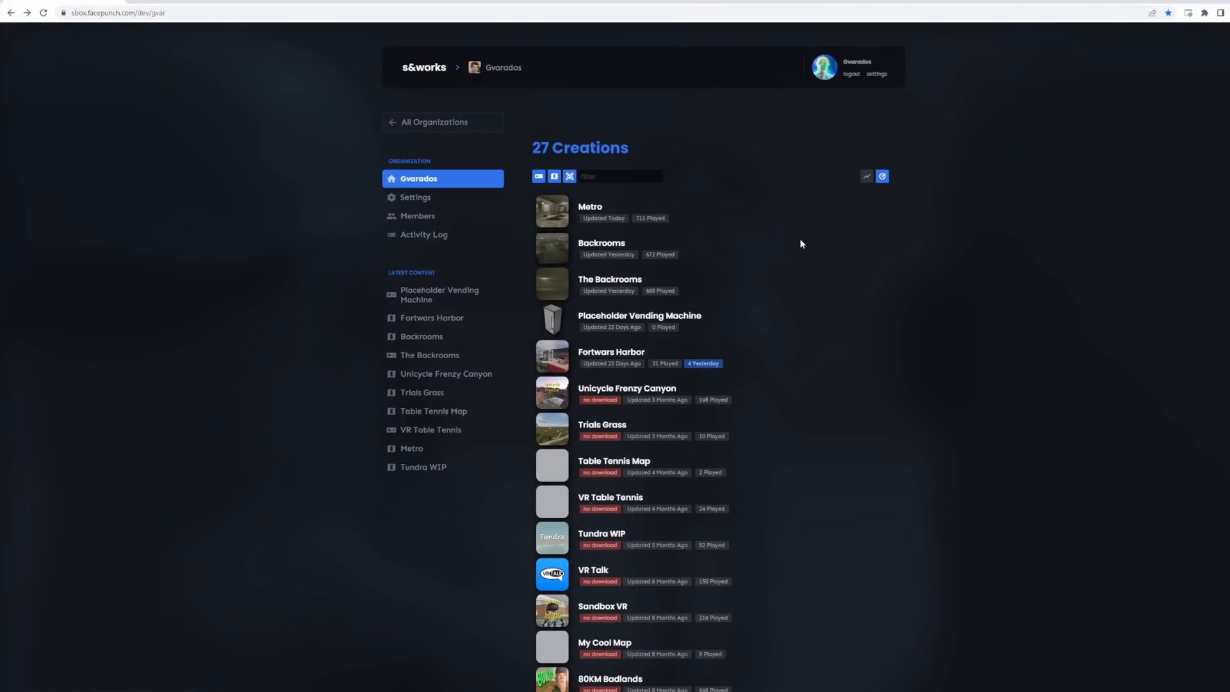
- Review the Backrooms creation's player chart, name and description, and images on s&works
click(601, 242)
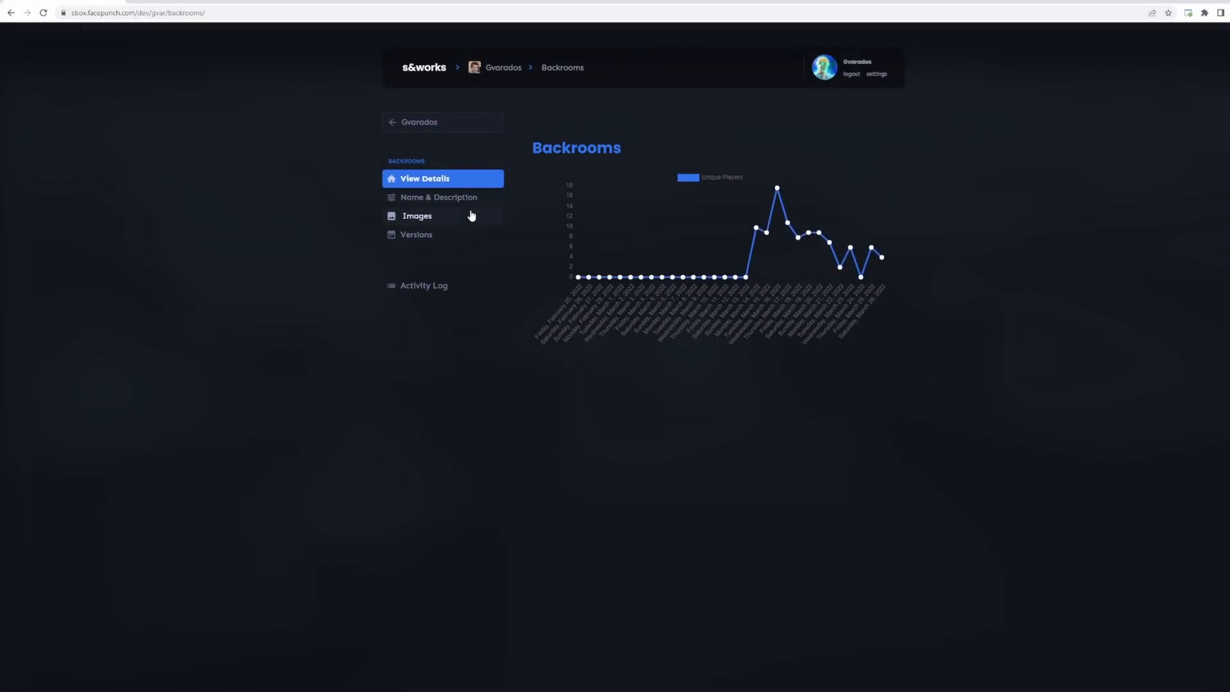
click(440, 196)
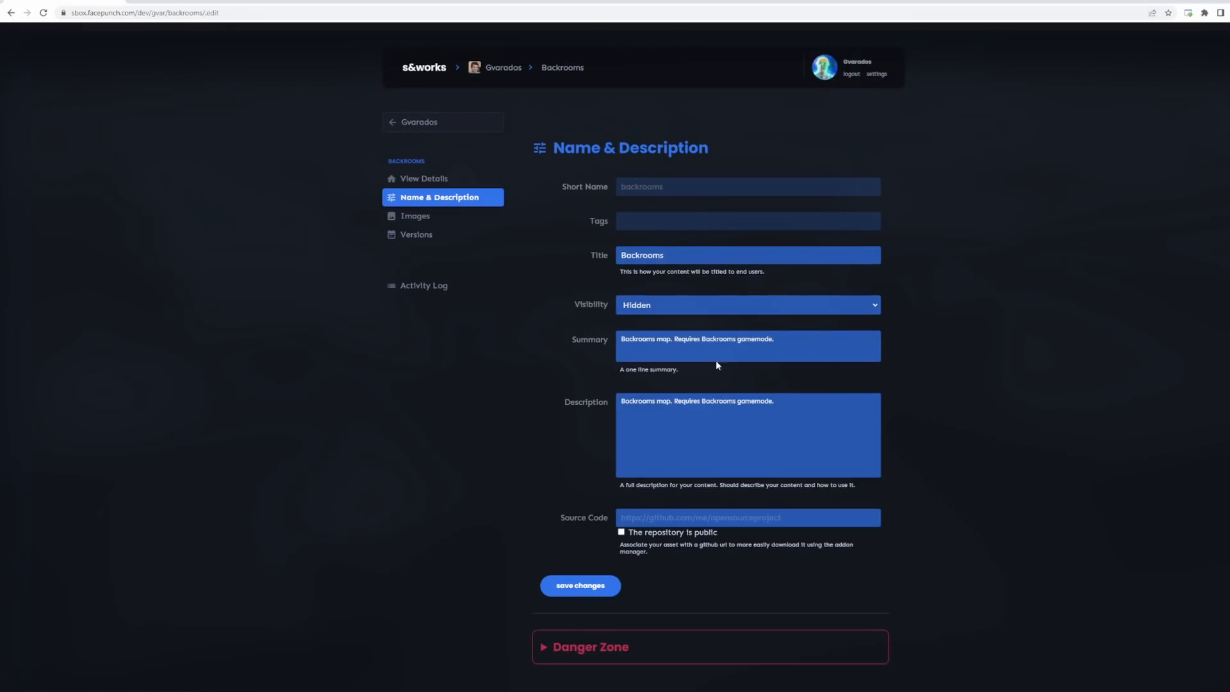
click(416, 216)
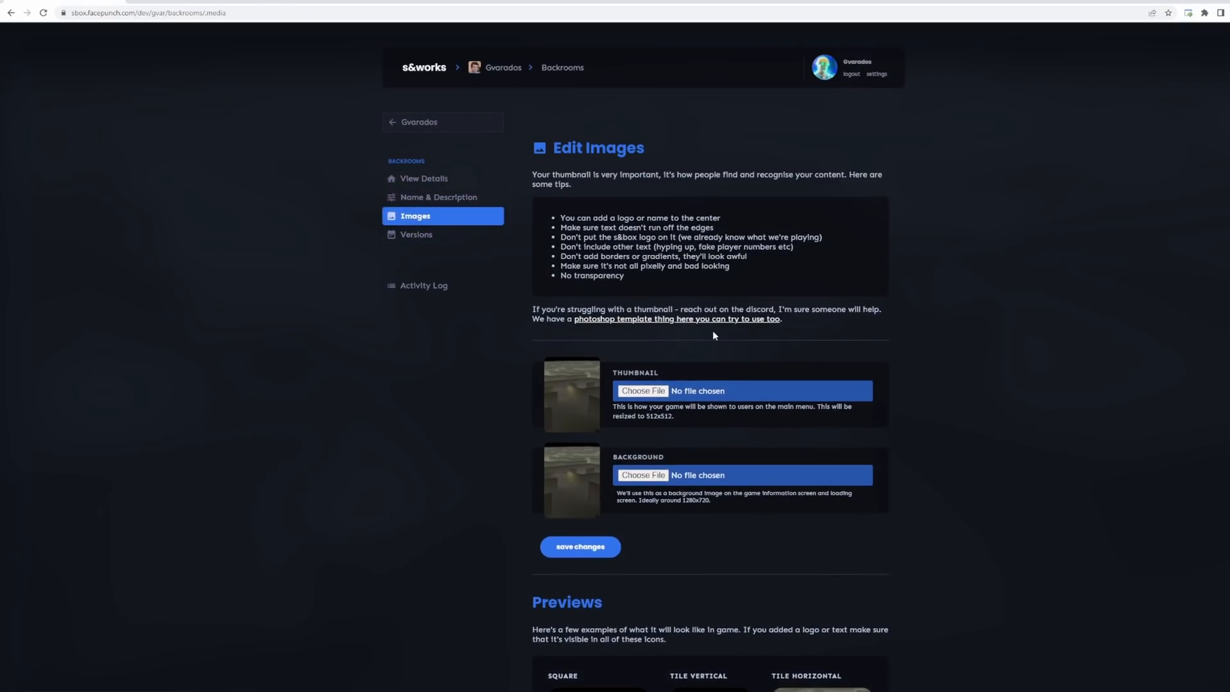
click(416, 234)
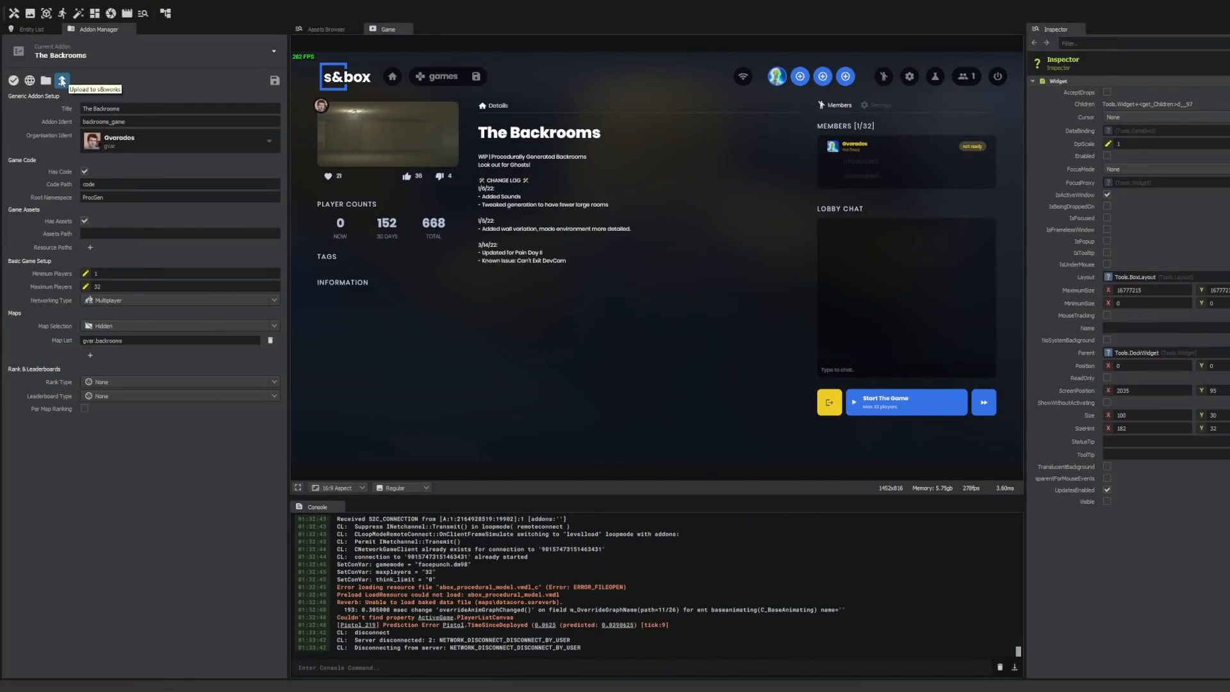
mouse_move(141, 343)
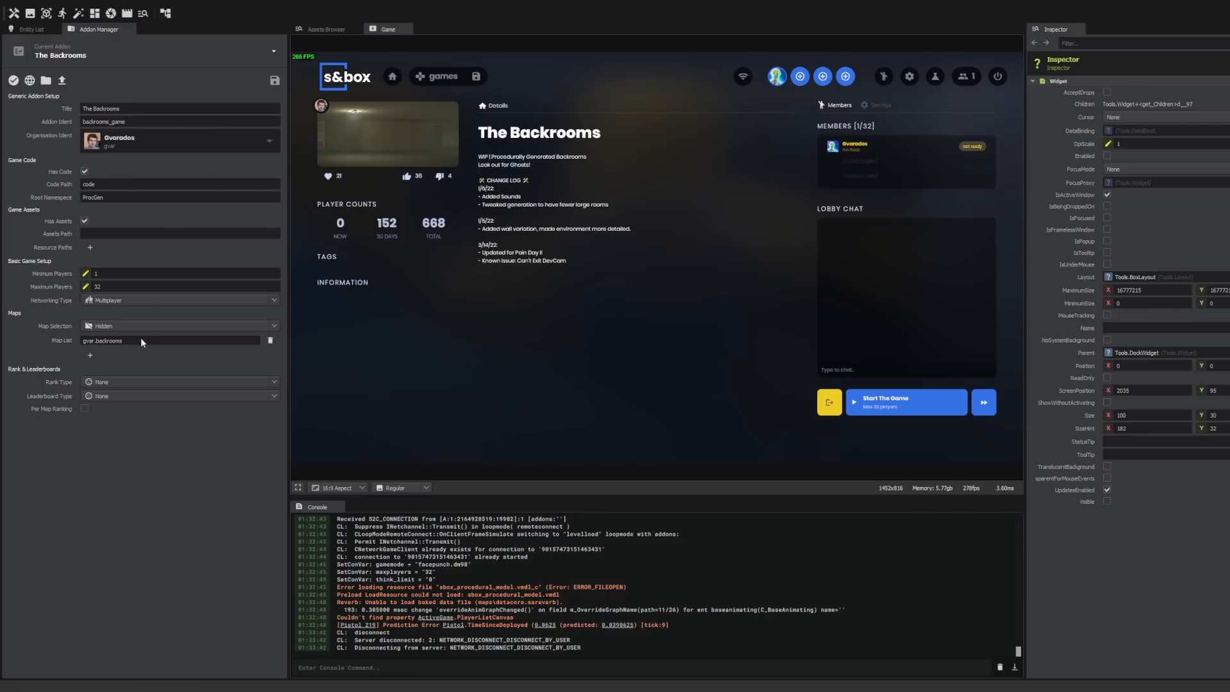
mouse_move(140, 313)
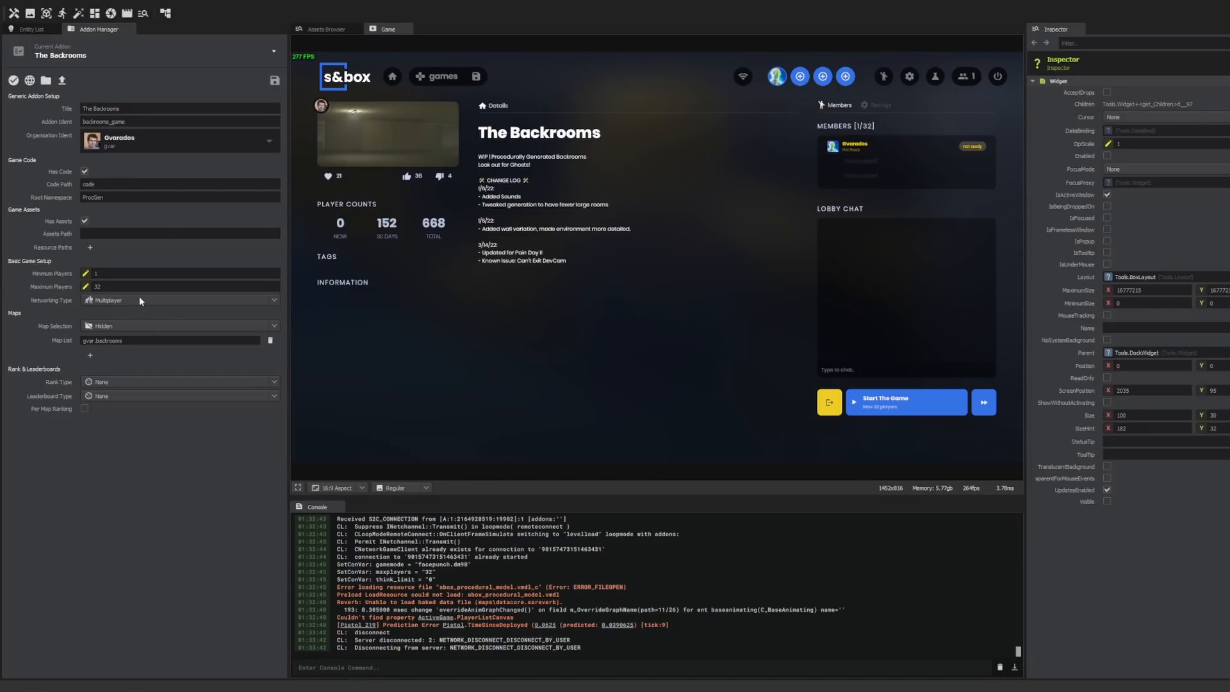
mouse_move(154, 358)
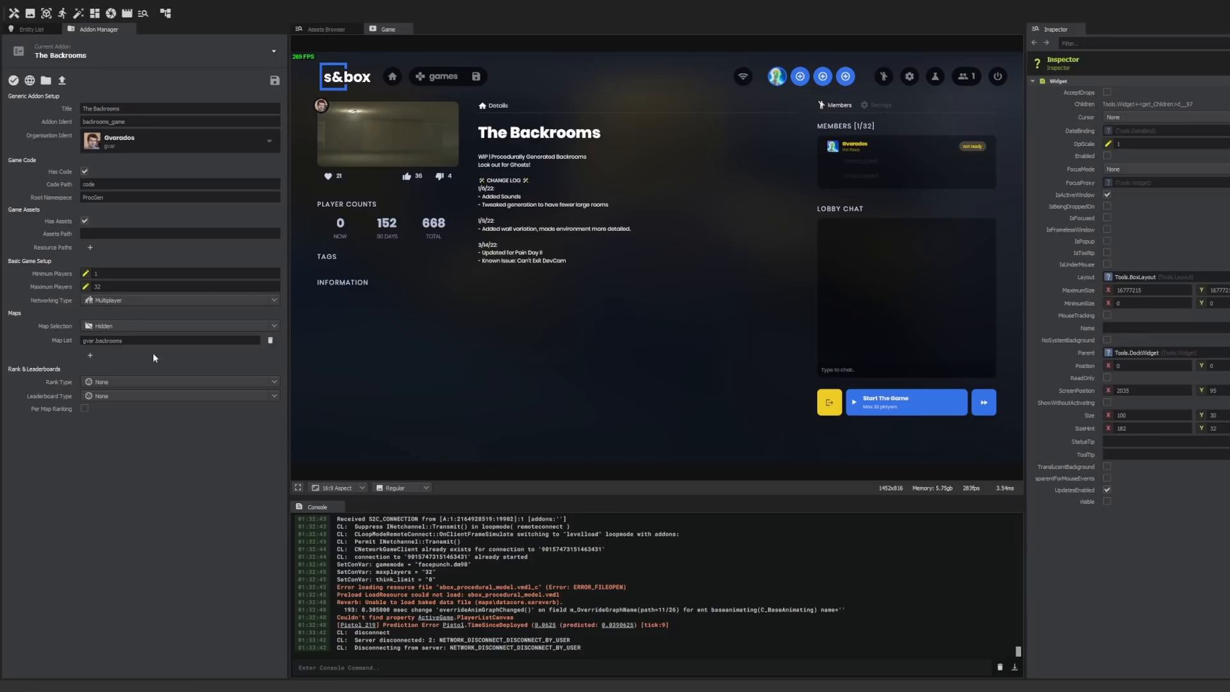
click(179, 325)
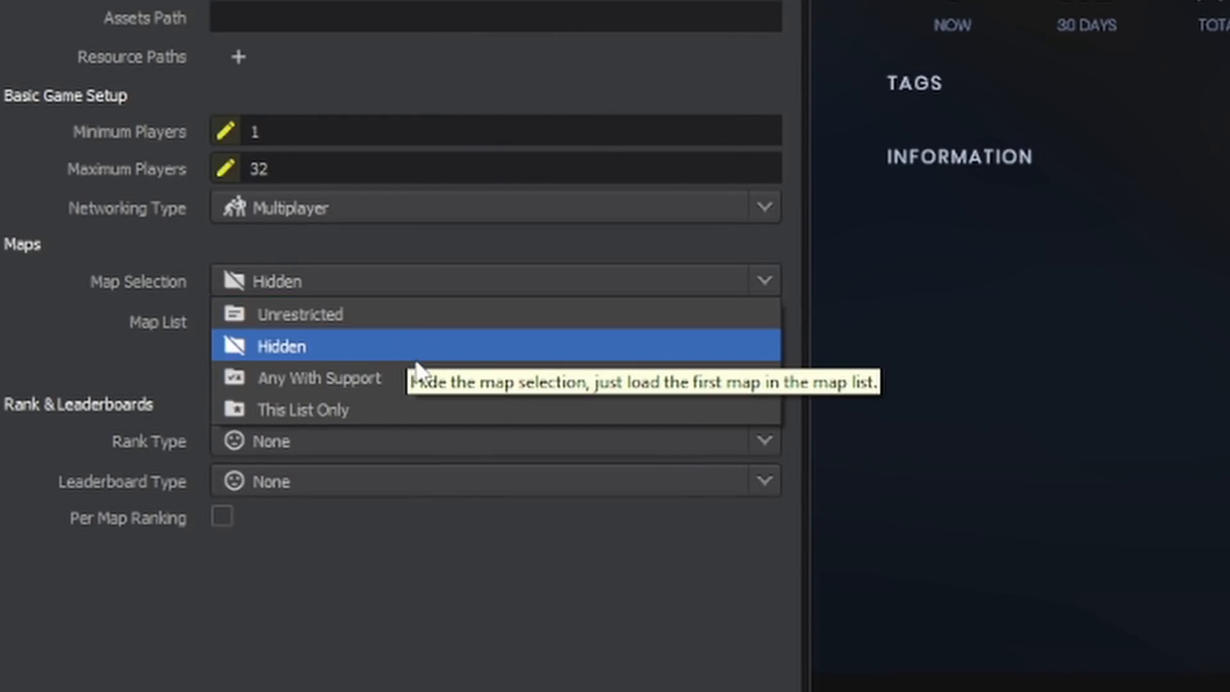
mouse_move(427, 410)
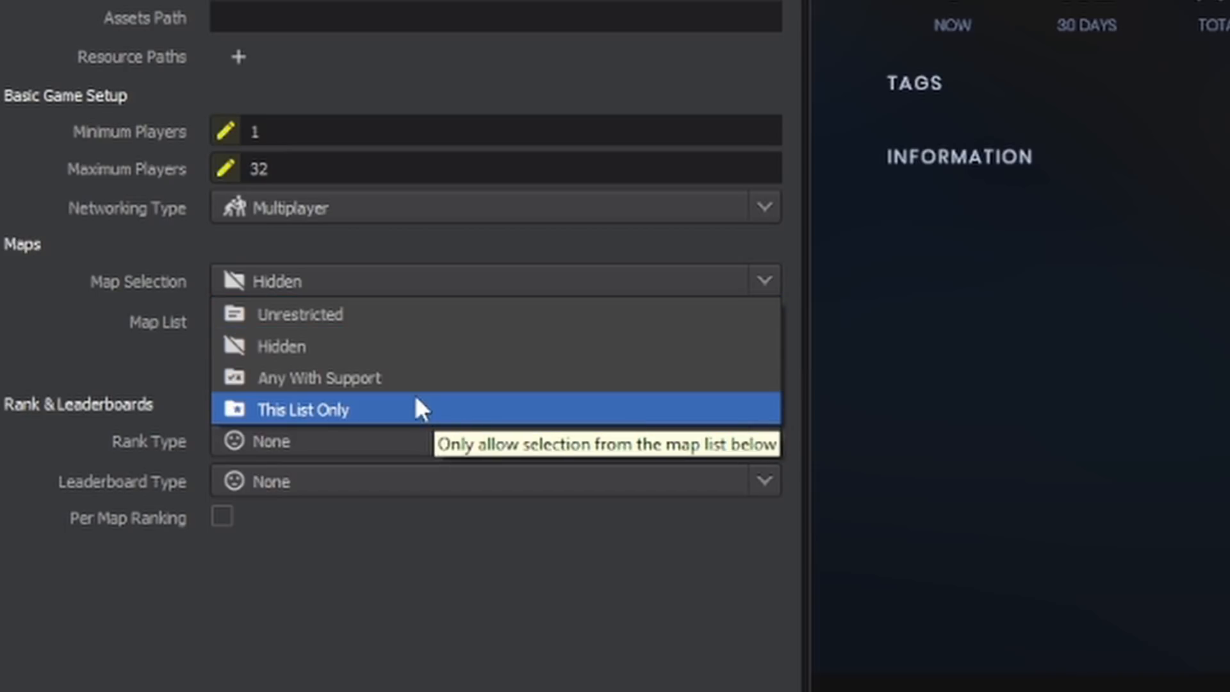
mouse_move(423, 377)
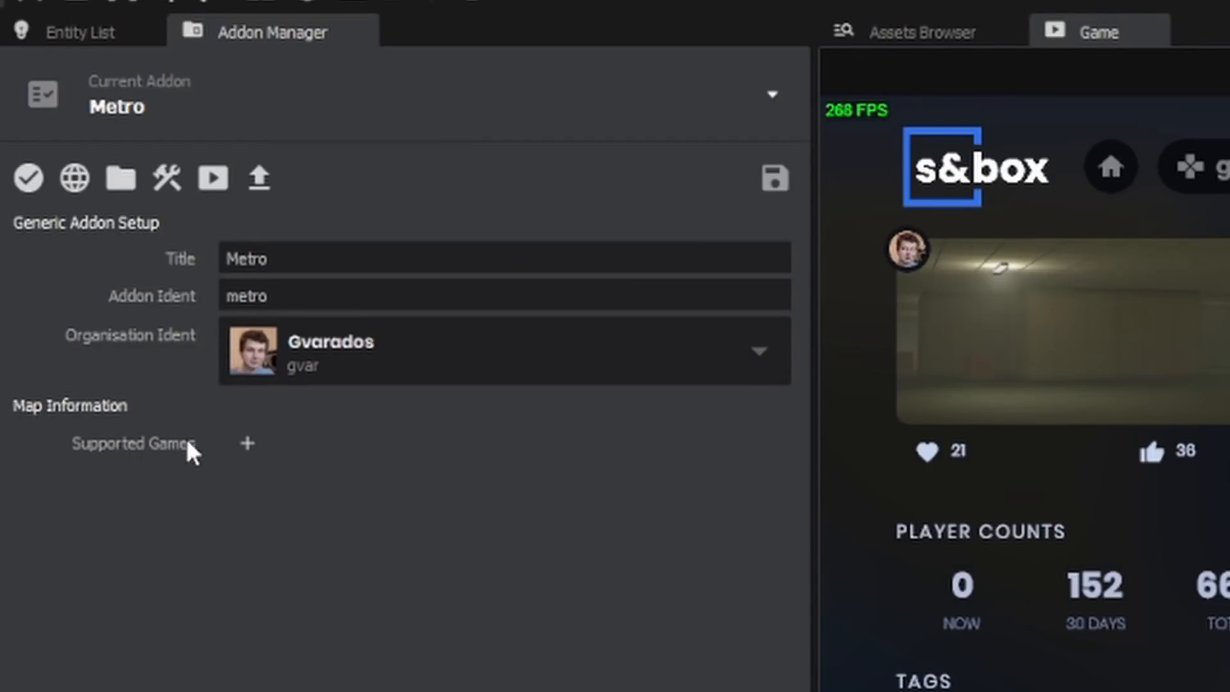
- Add 'gvar.backroom' as a supported game for the Metro addon
click(504, 349)
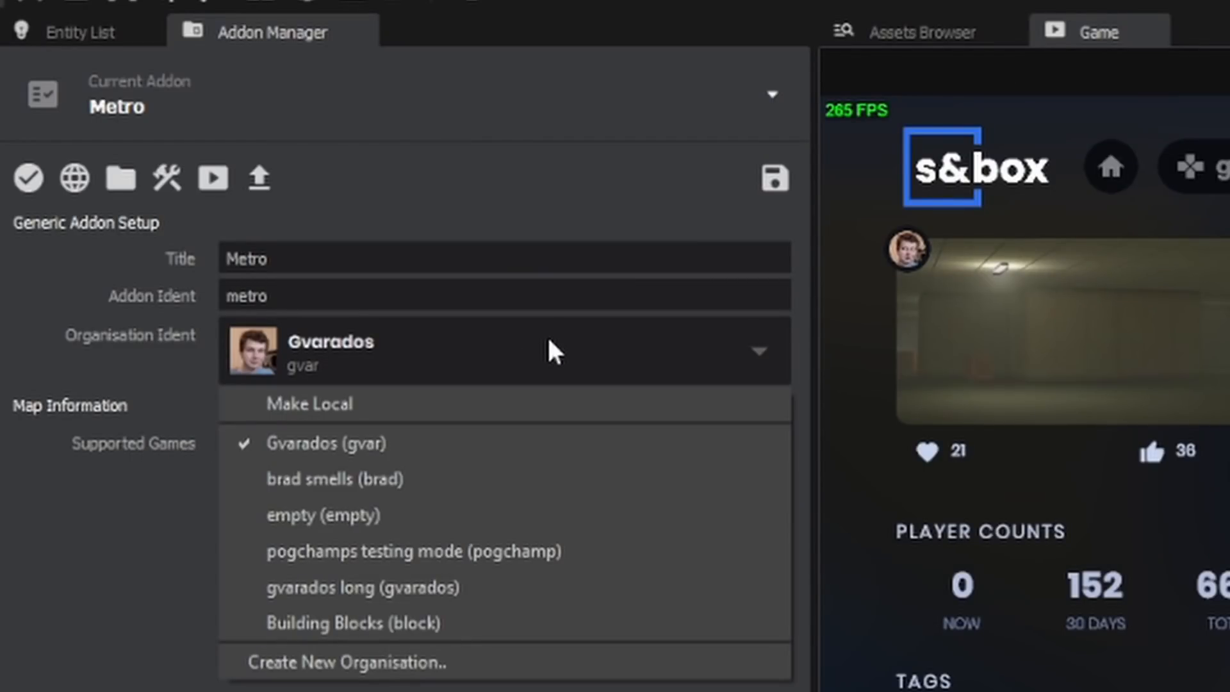
mouse_move(550, 360)
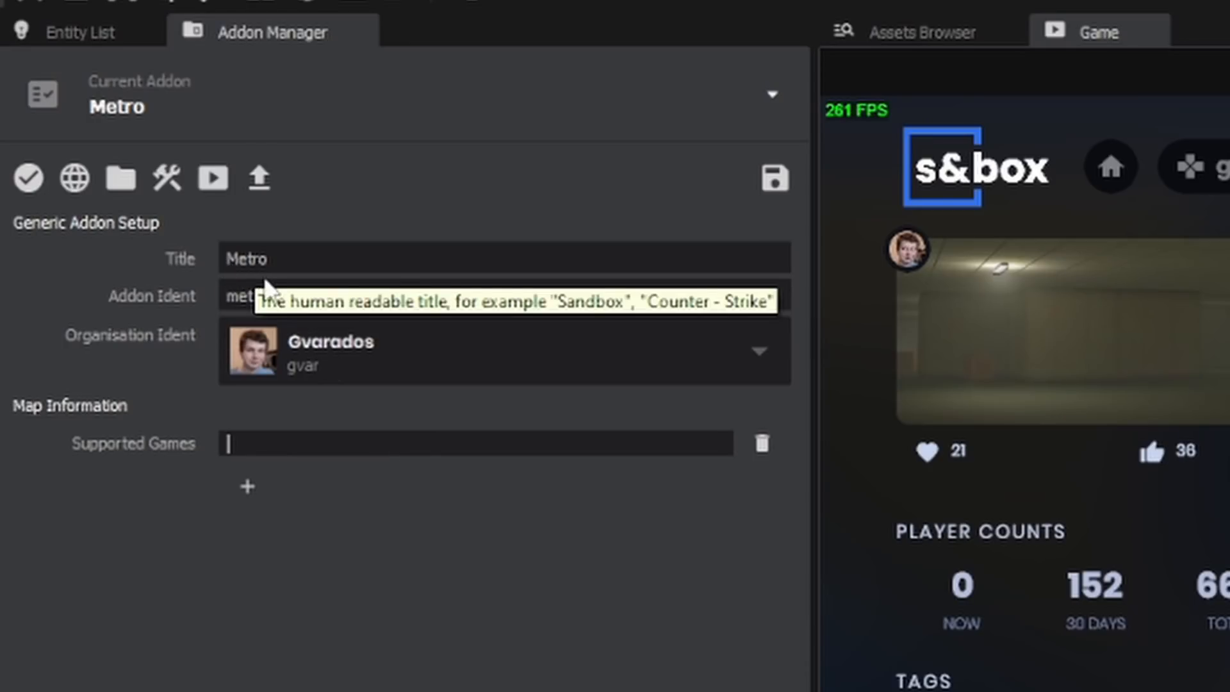
mouse_move(541, 461)
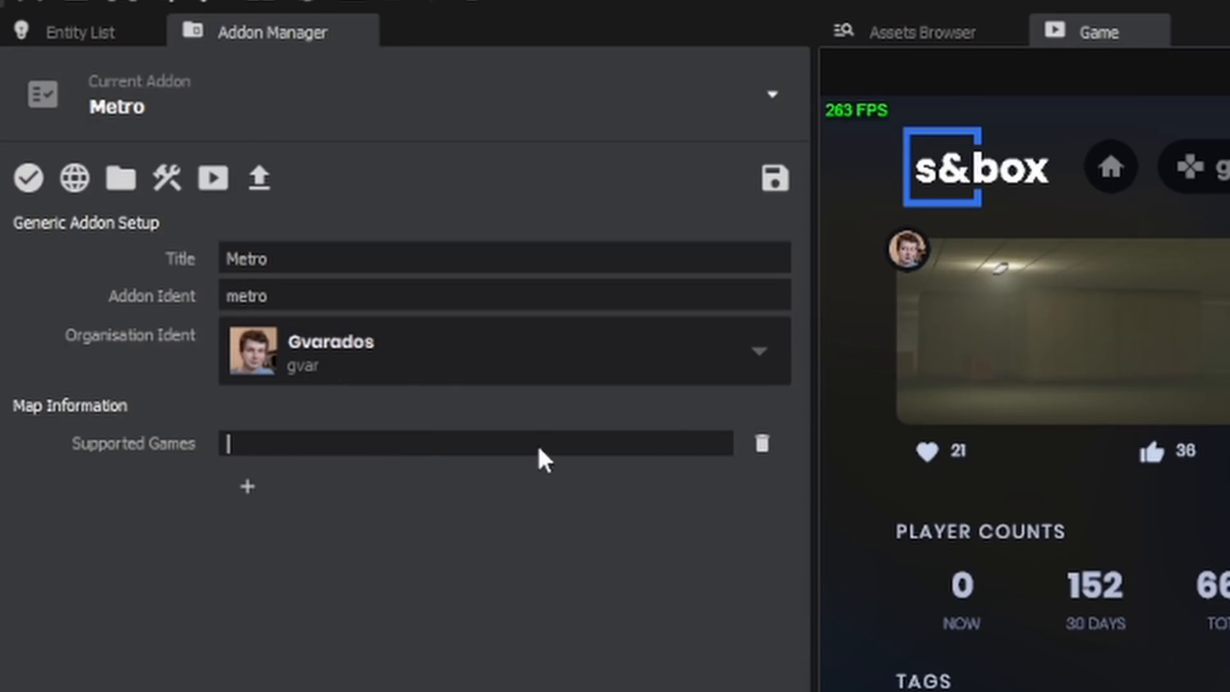
text(gvar.)
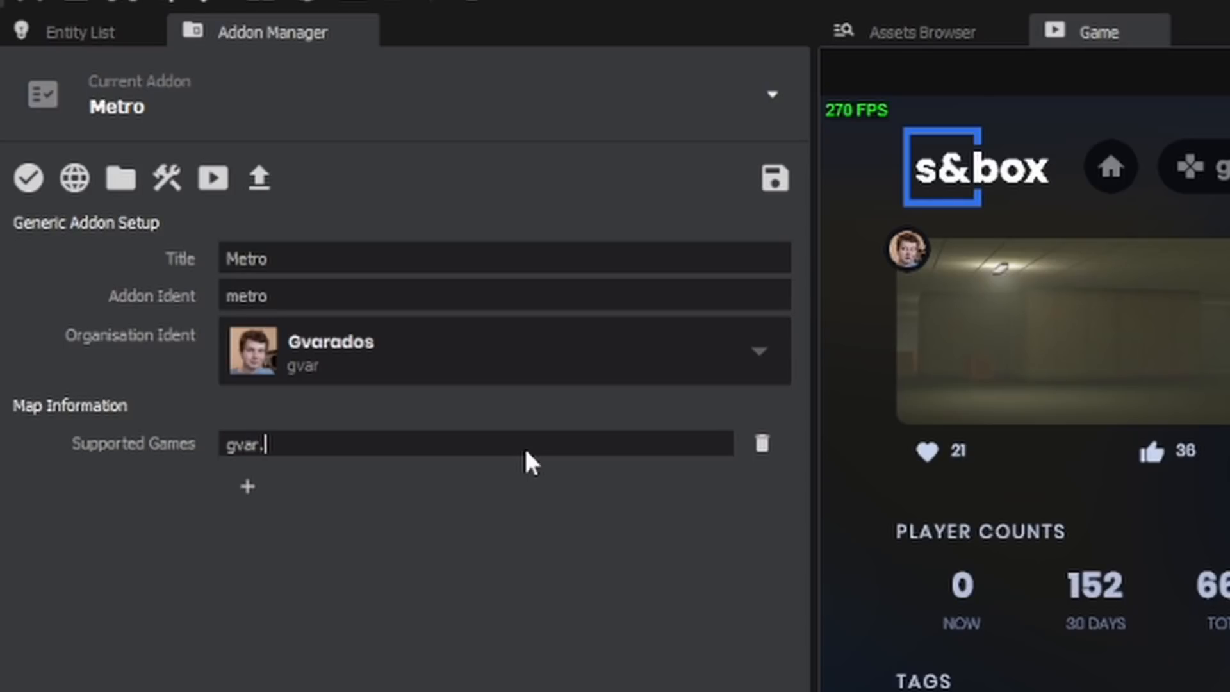
text(backroom)
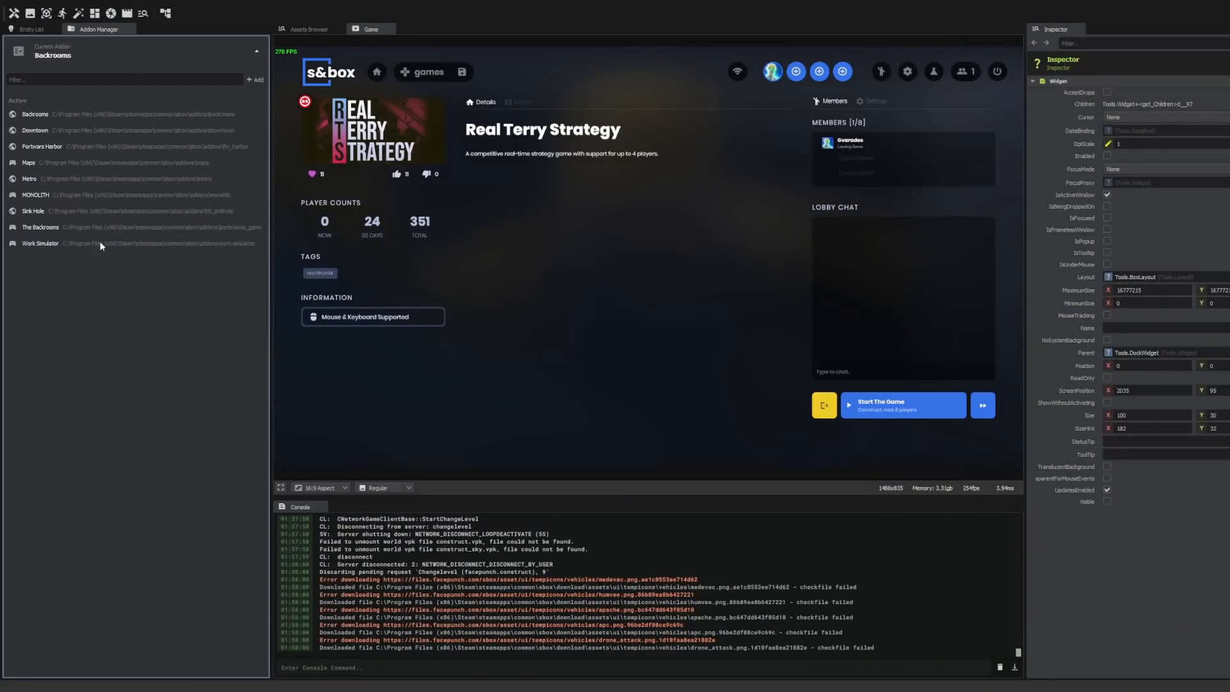
- Make The Backrooms the current addon and start a game session
click(41, 227)
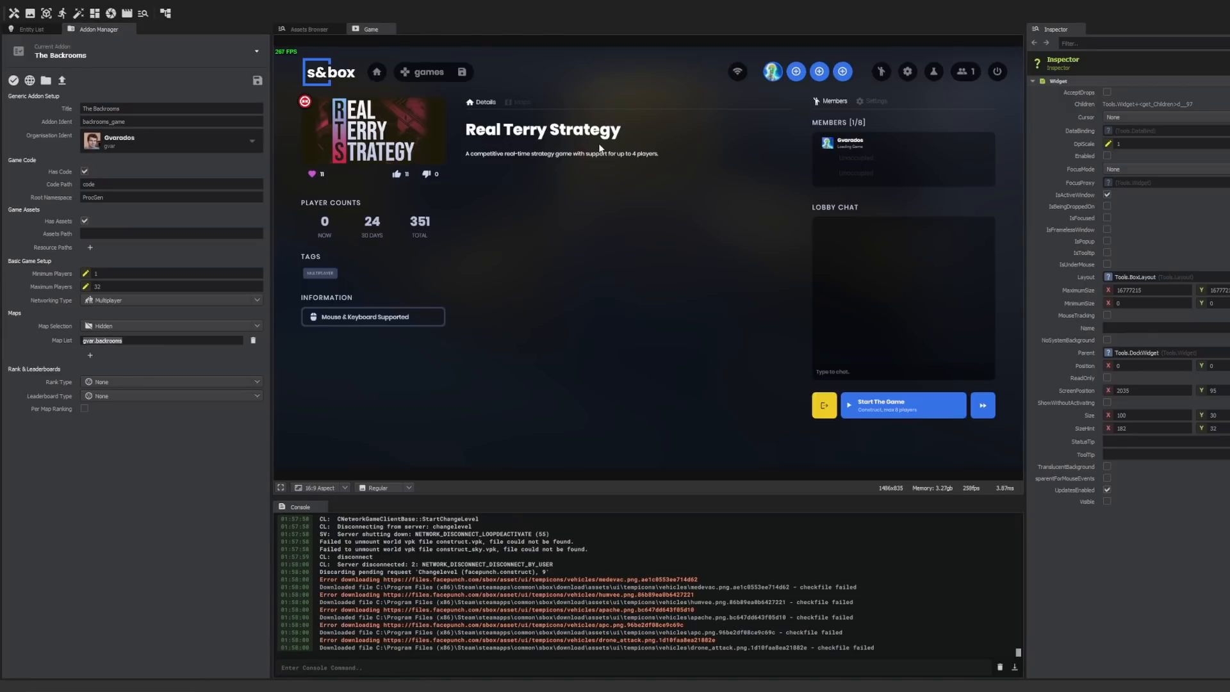
mouse_move(553, 149)
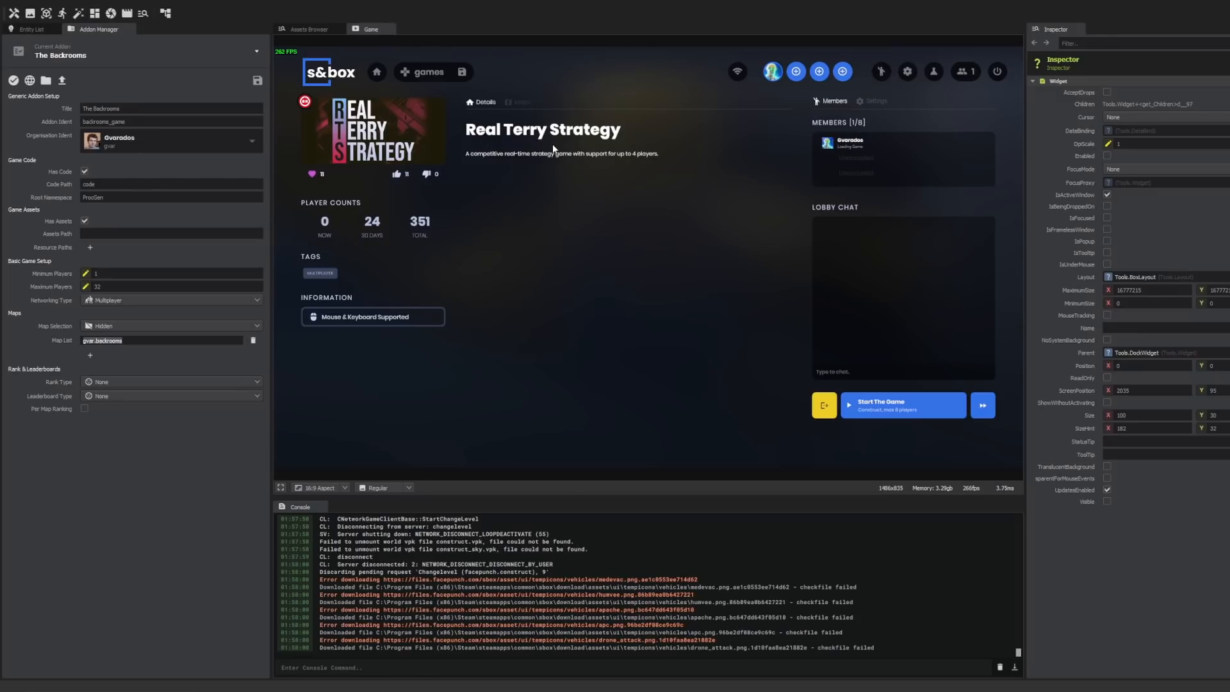
mouse_move(345, 139)
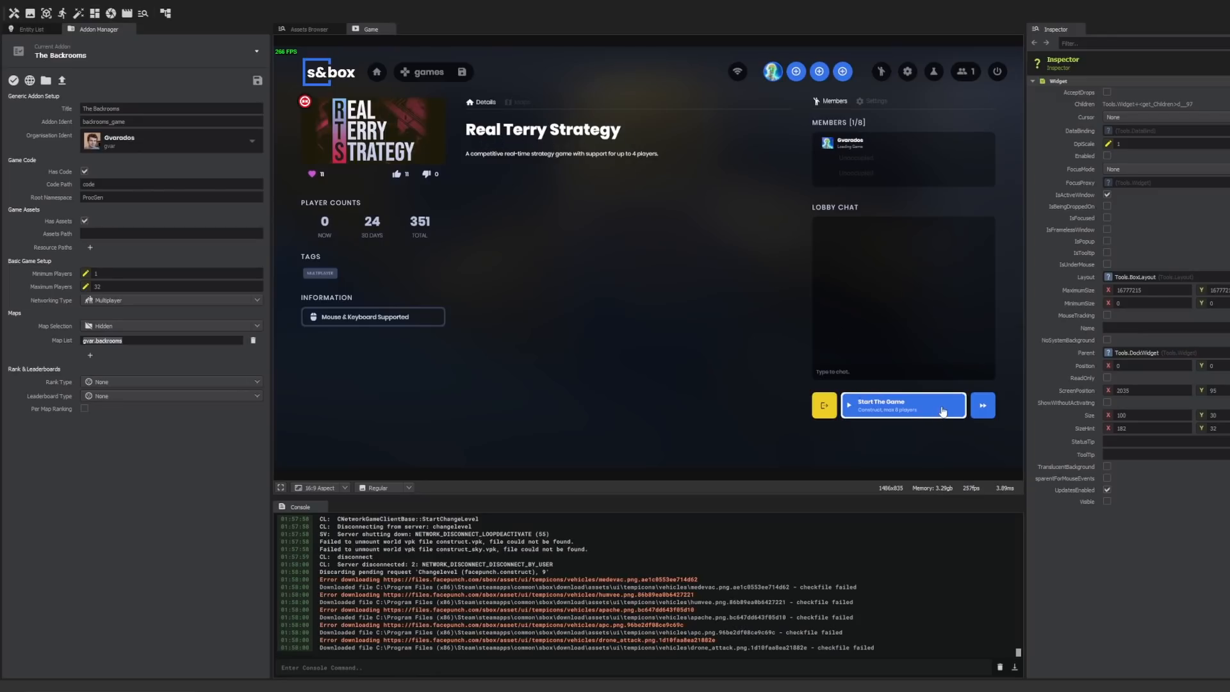
click(902, 405)
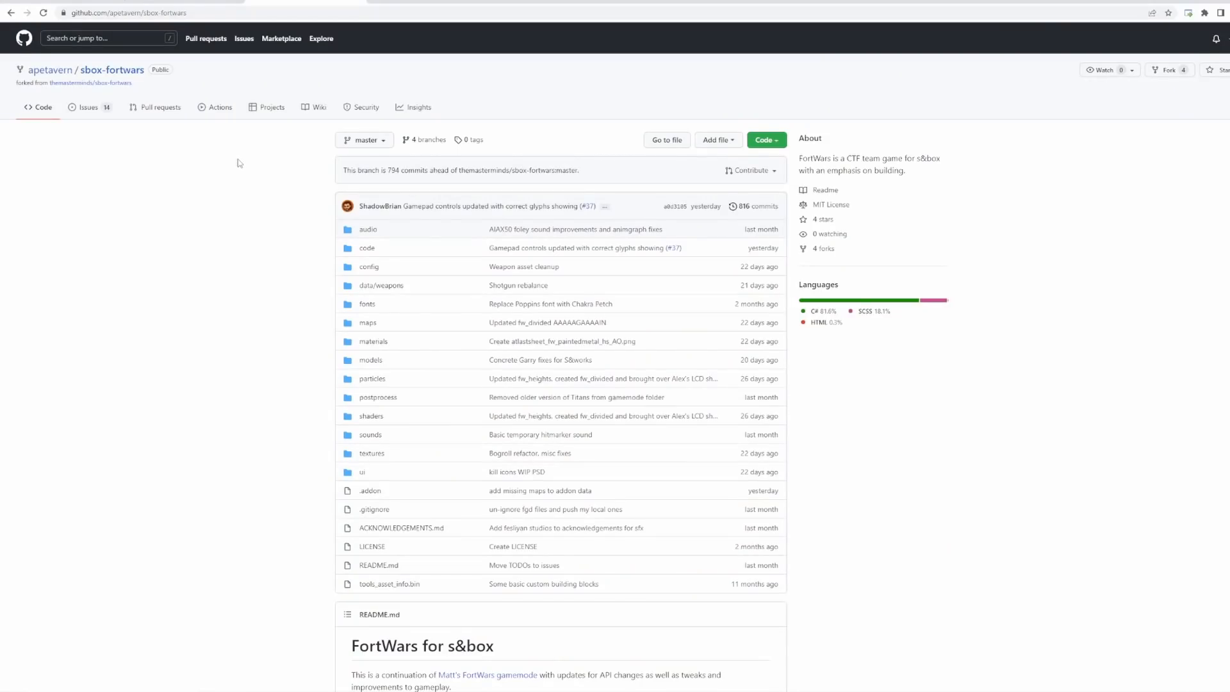
- Open the sbox-fortwars repository's config folder with two fgd files and fwweapon.asset
scroll(down, 3)
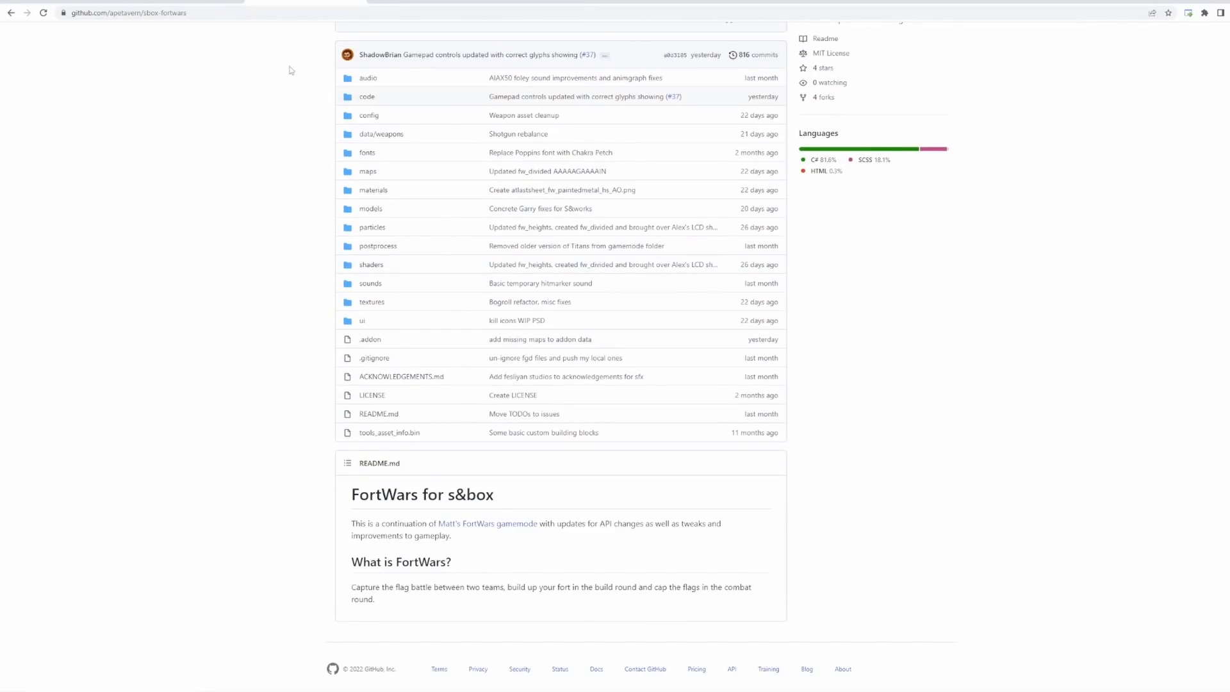
click(369, 115)
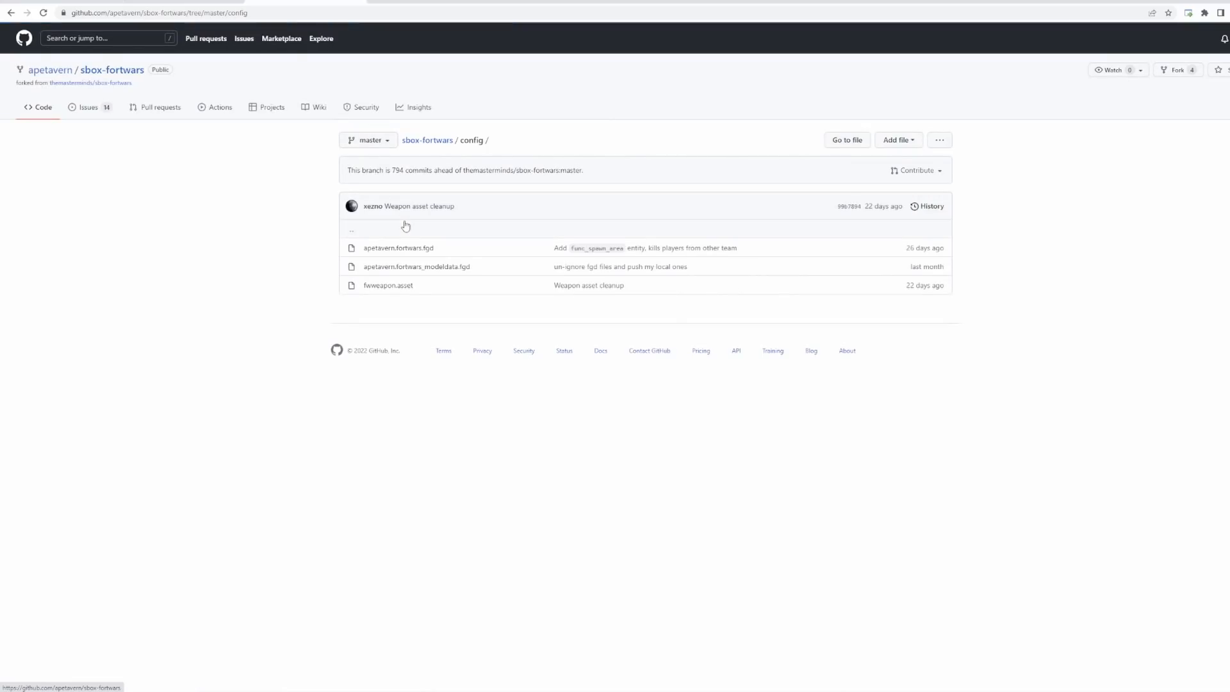
mouse_move(398, 248)
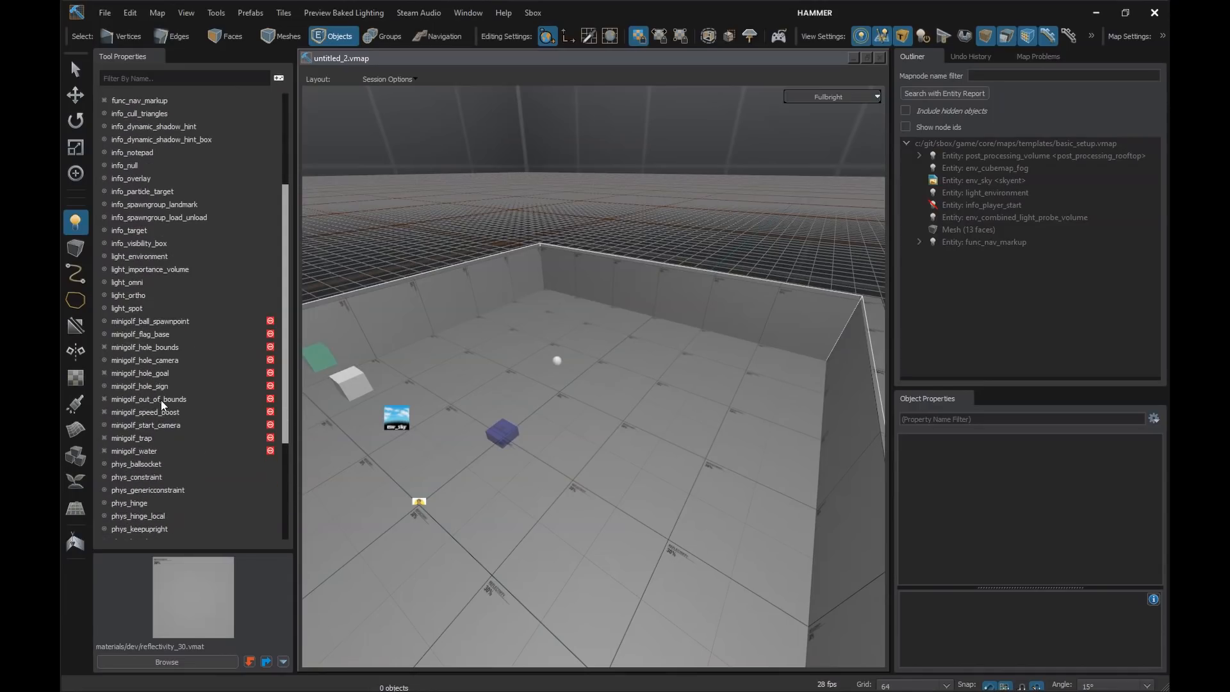
mouse_move(141, 334)
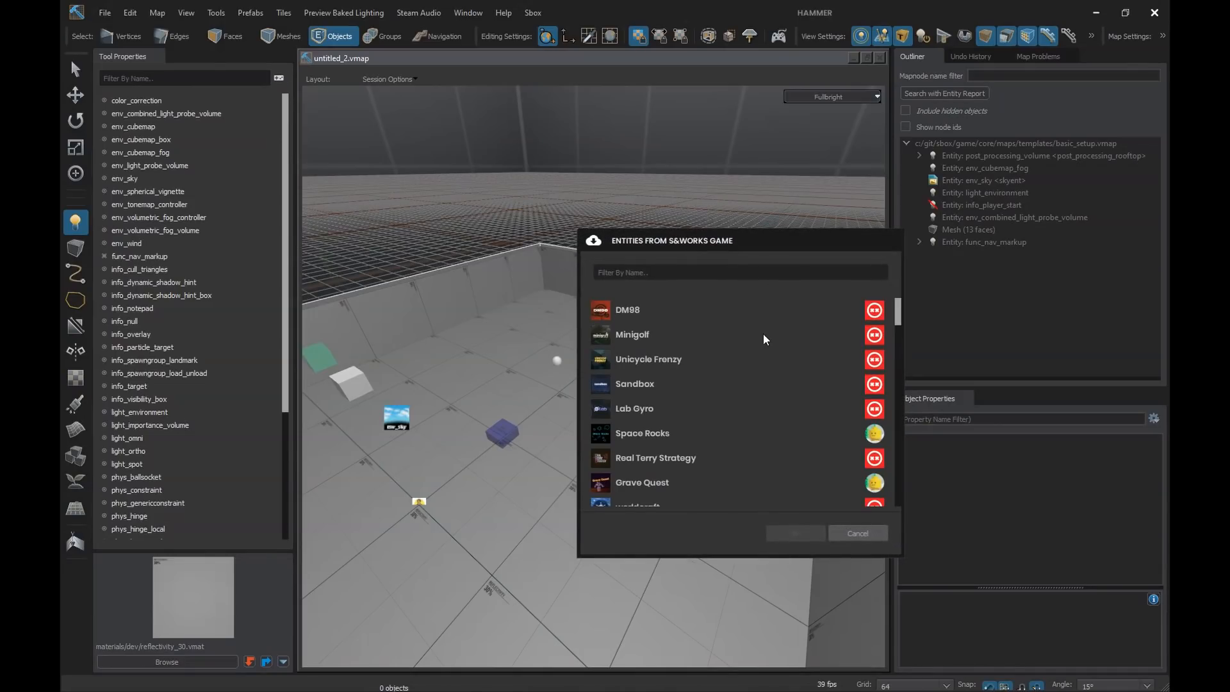
- Pick a game in the 'Entities from S&works game' list
click(632, 335)
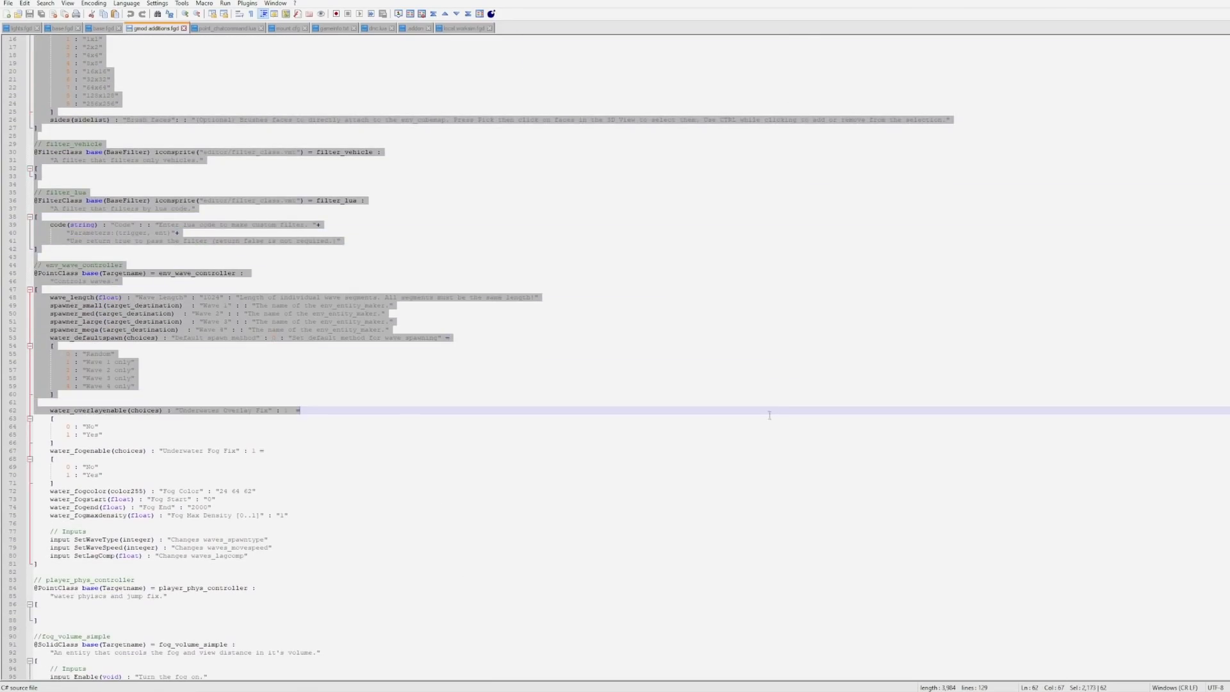
- Scroll the FGD file in Notepad++ to the env_wave_controller definition
scroll(down, 3)
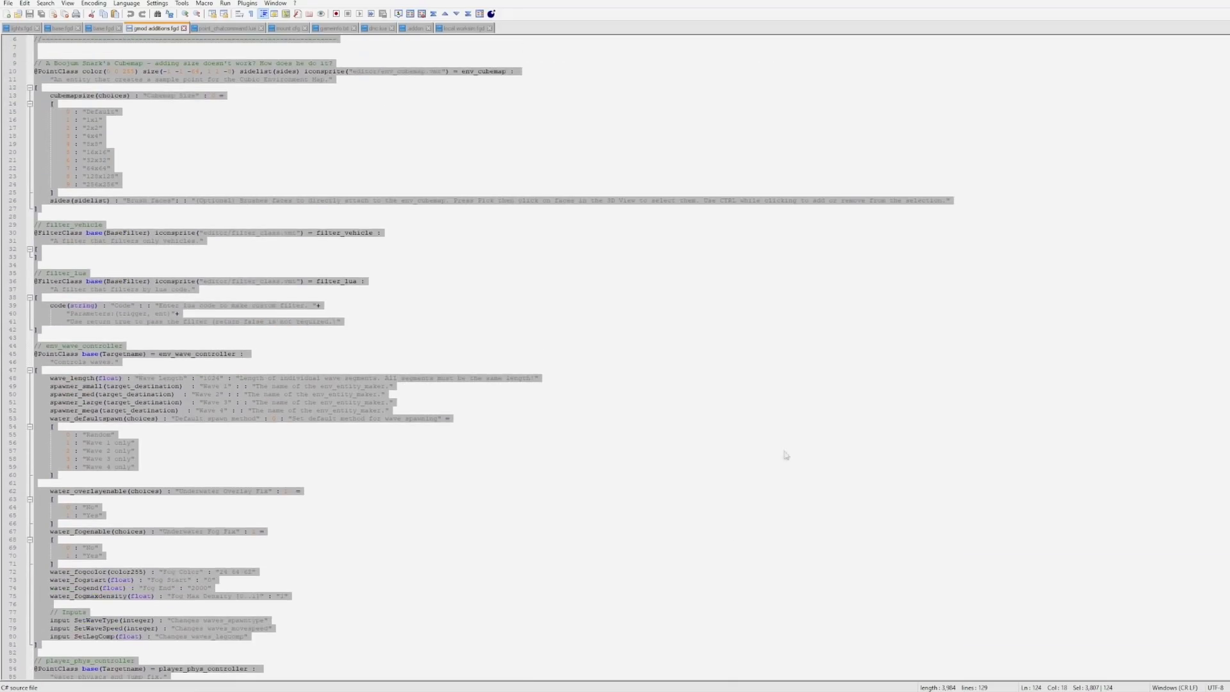
scroll(down, 3)
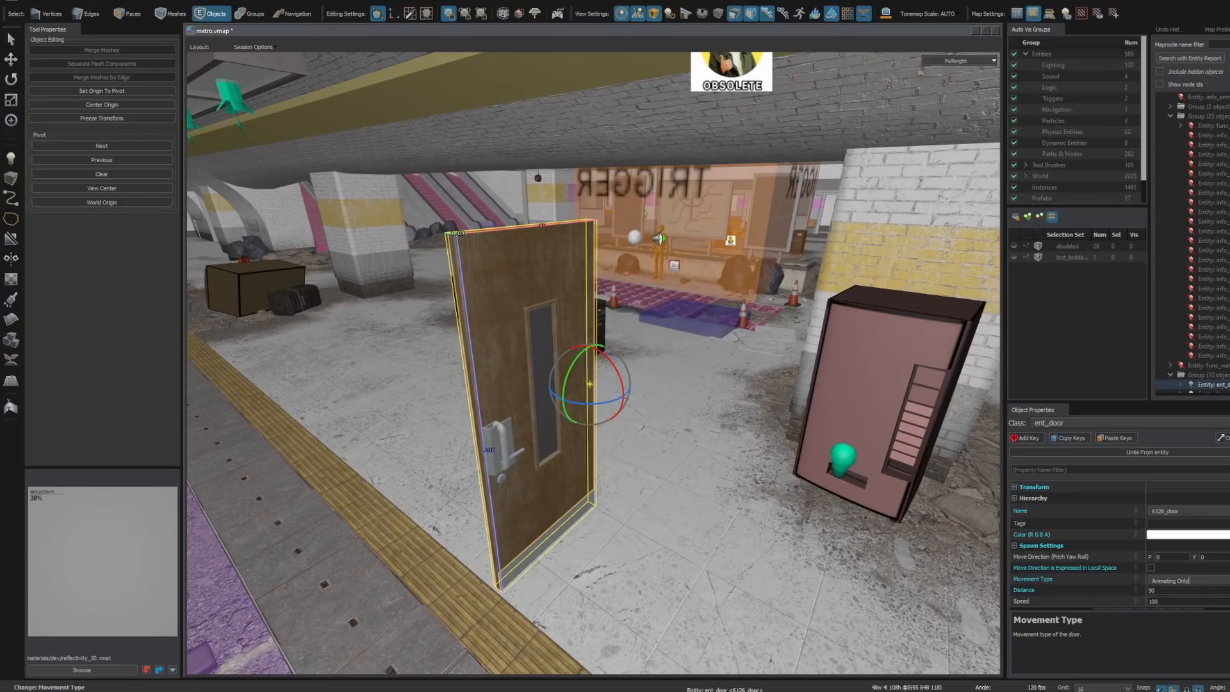
- Set the metro ent_door's Movement Type to Rotating and select the Distance field
click(1170, 597)
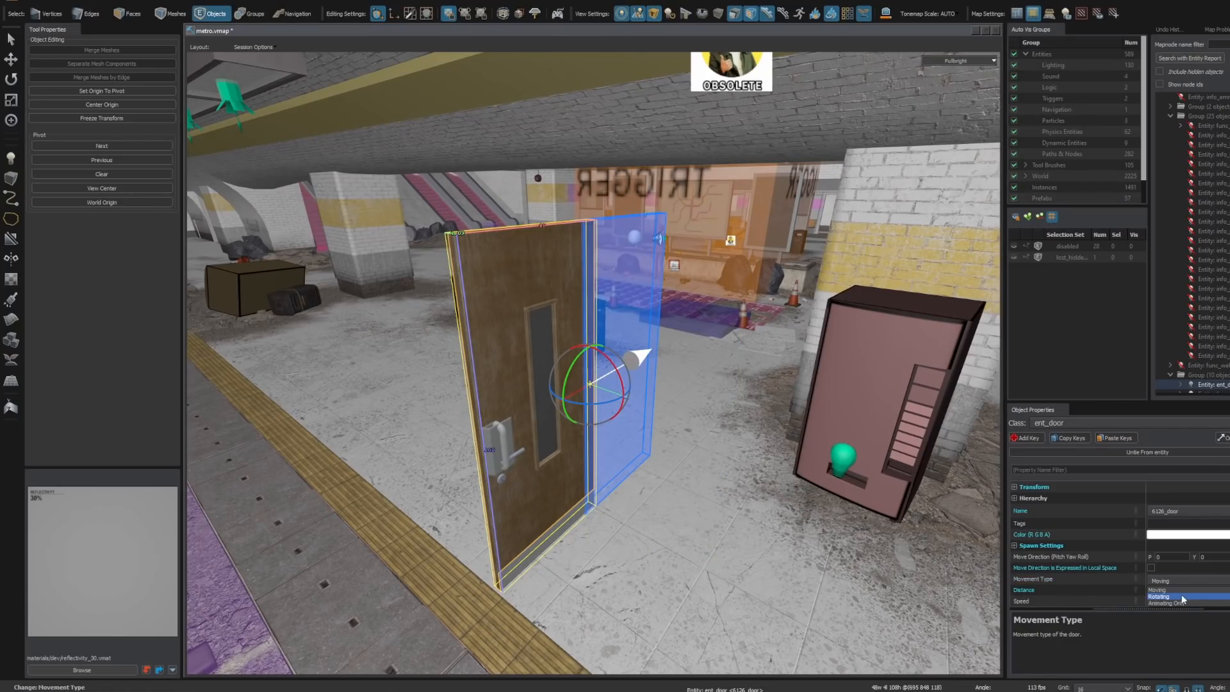
click(1160, 596)
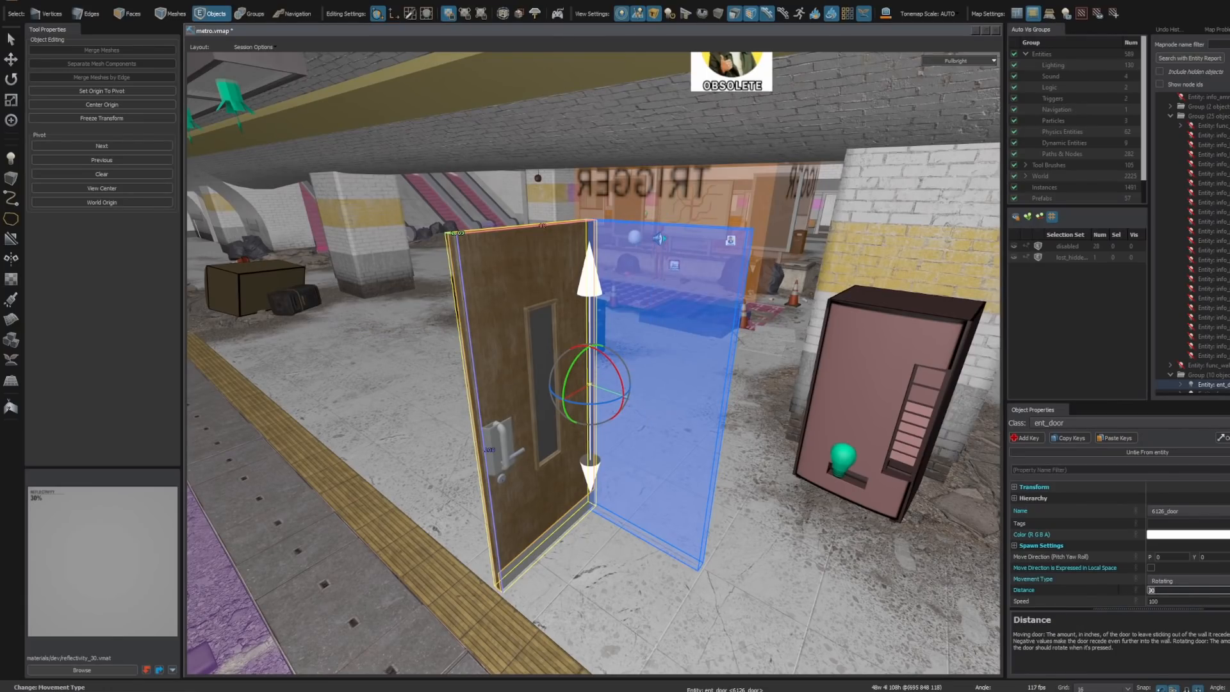
click(1168, 590)
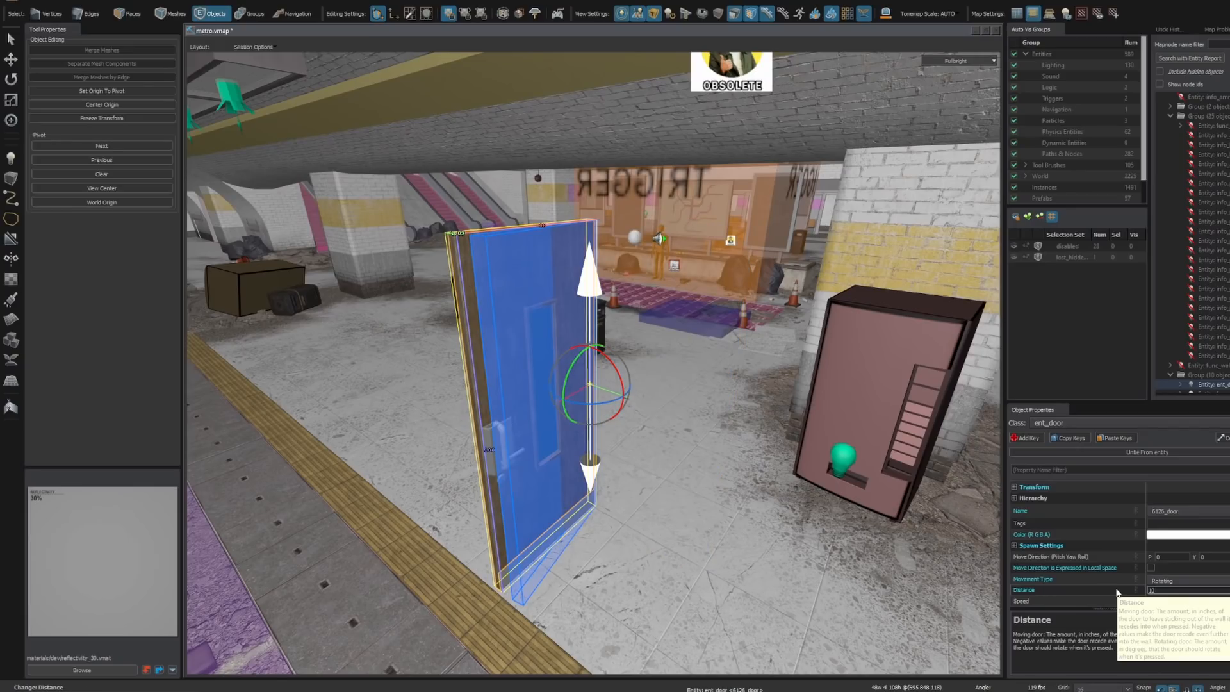